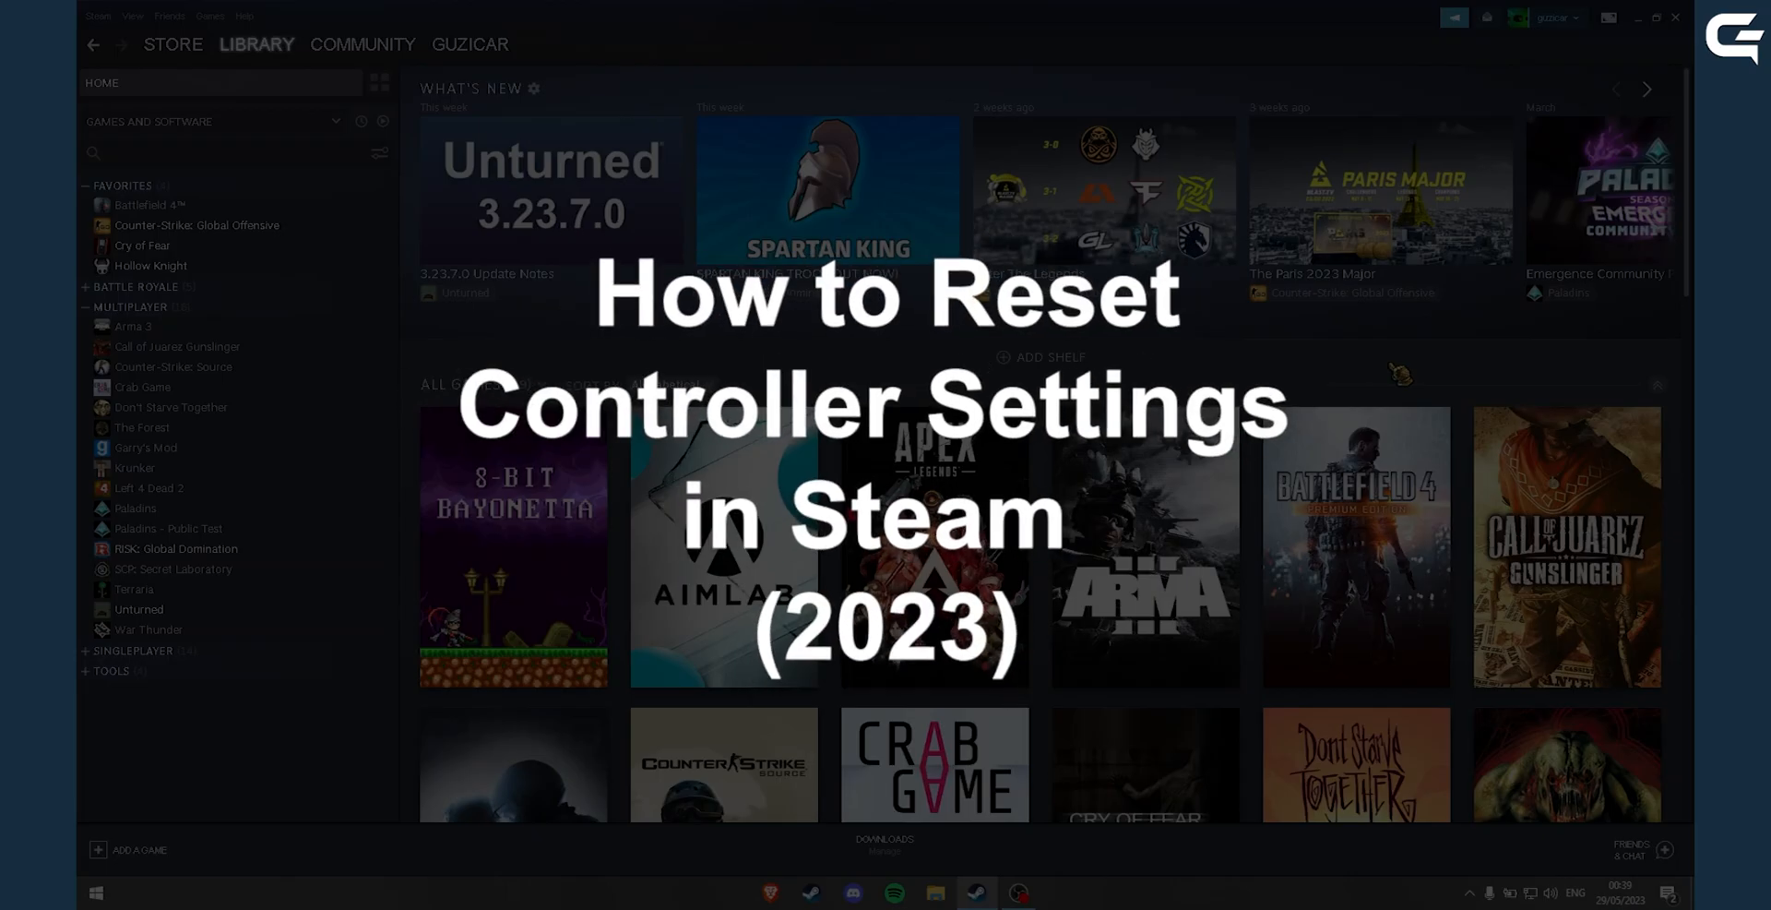
{"action": "mouse_move", "coordinate": [542, 339]}
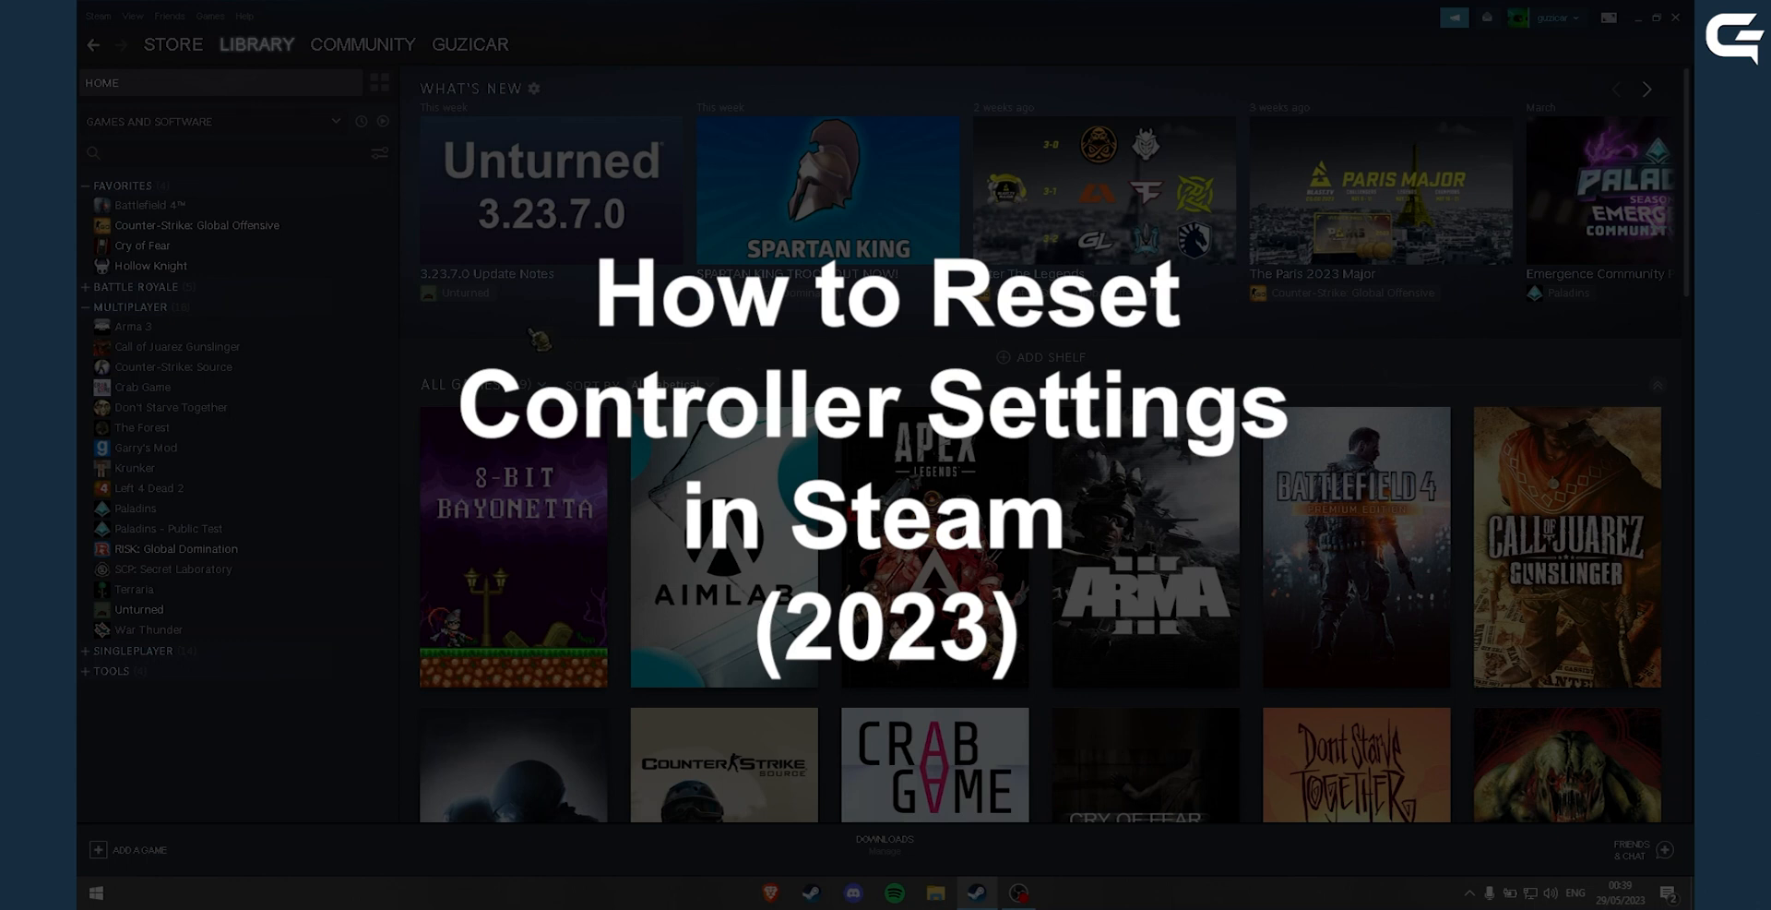
Open Steam's client Settings from the Steam menu.
{"action": "left_click", "coordinate": [98, 17]}
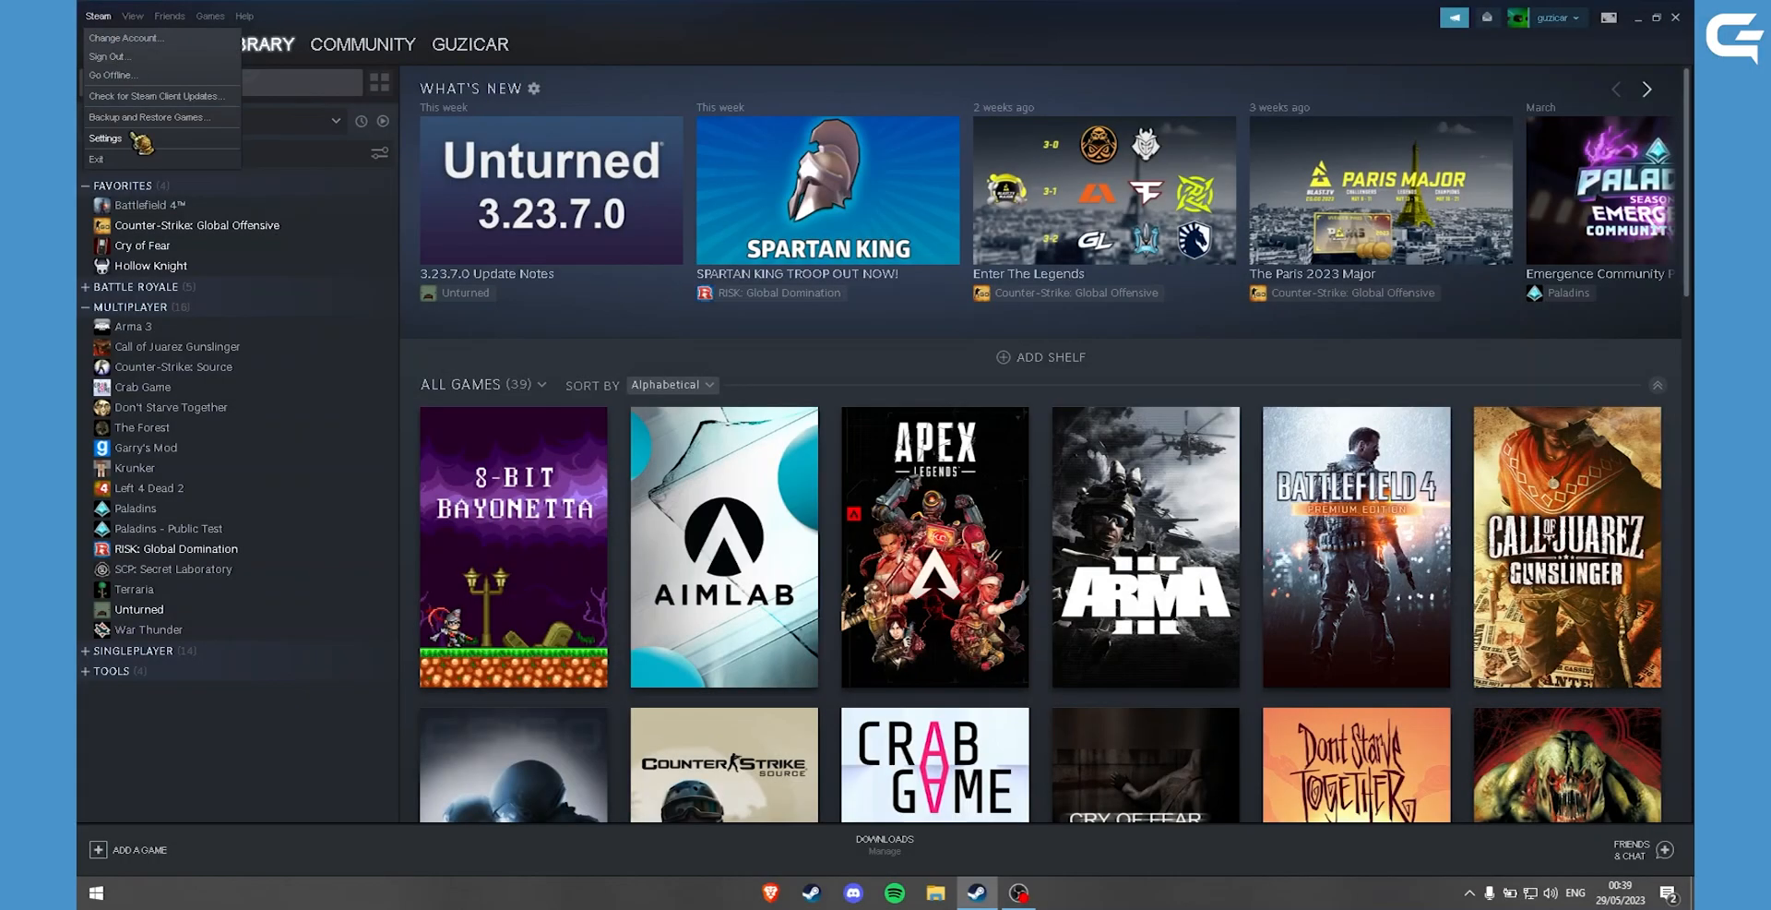
{"action": "left_click", "coordinate": [107, 139]}
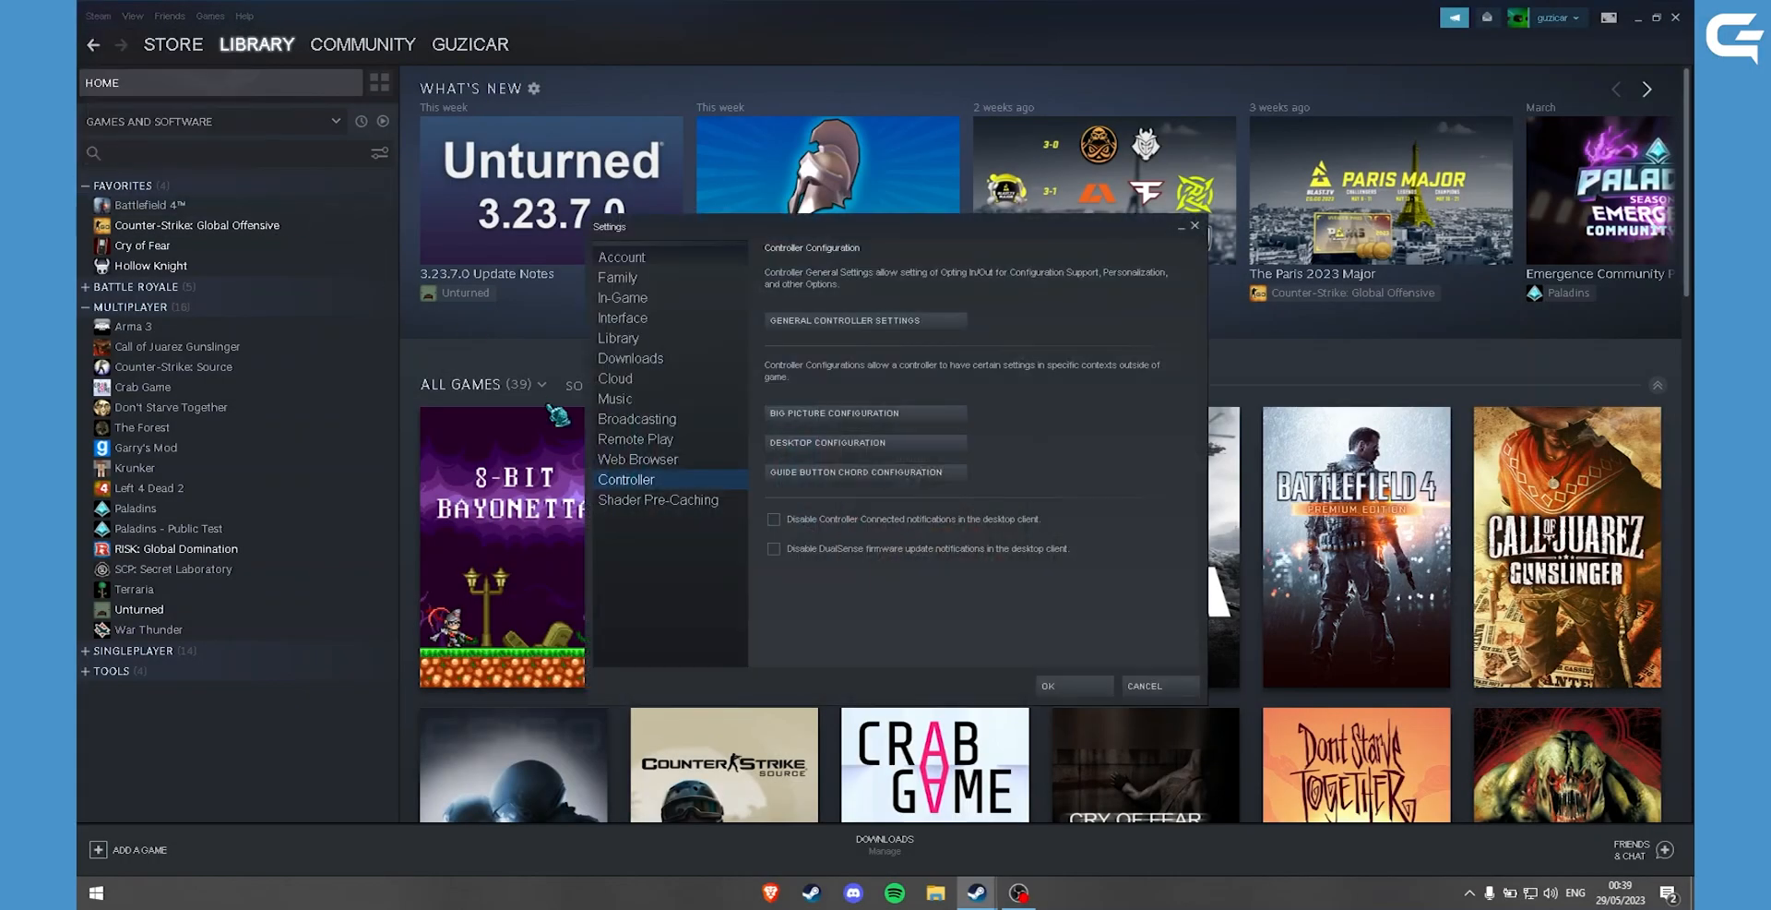
{"action": "mouse_move", "coordinate": [762, 382]}
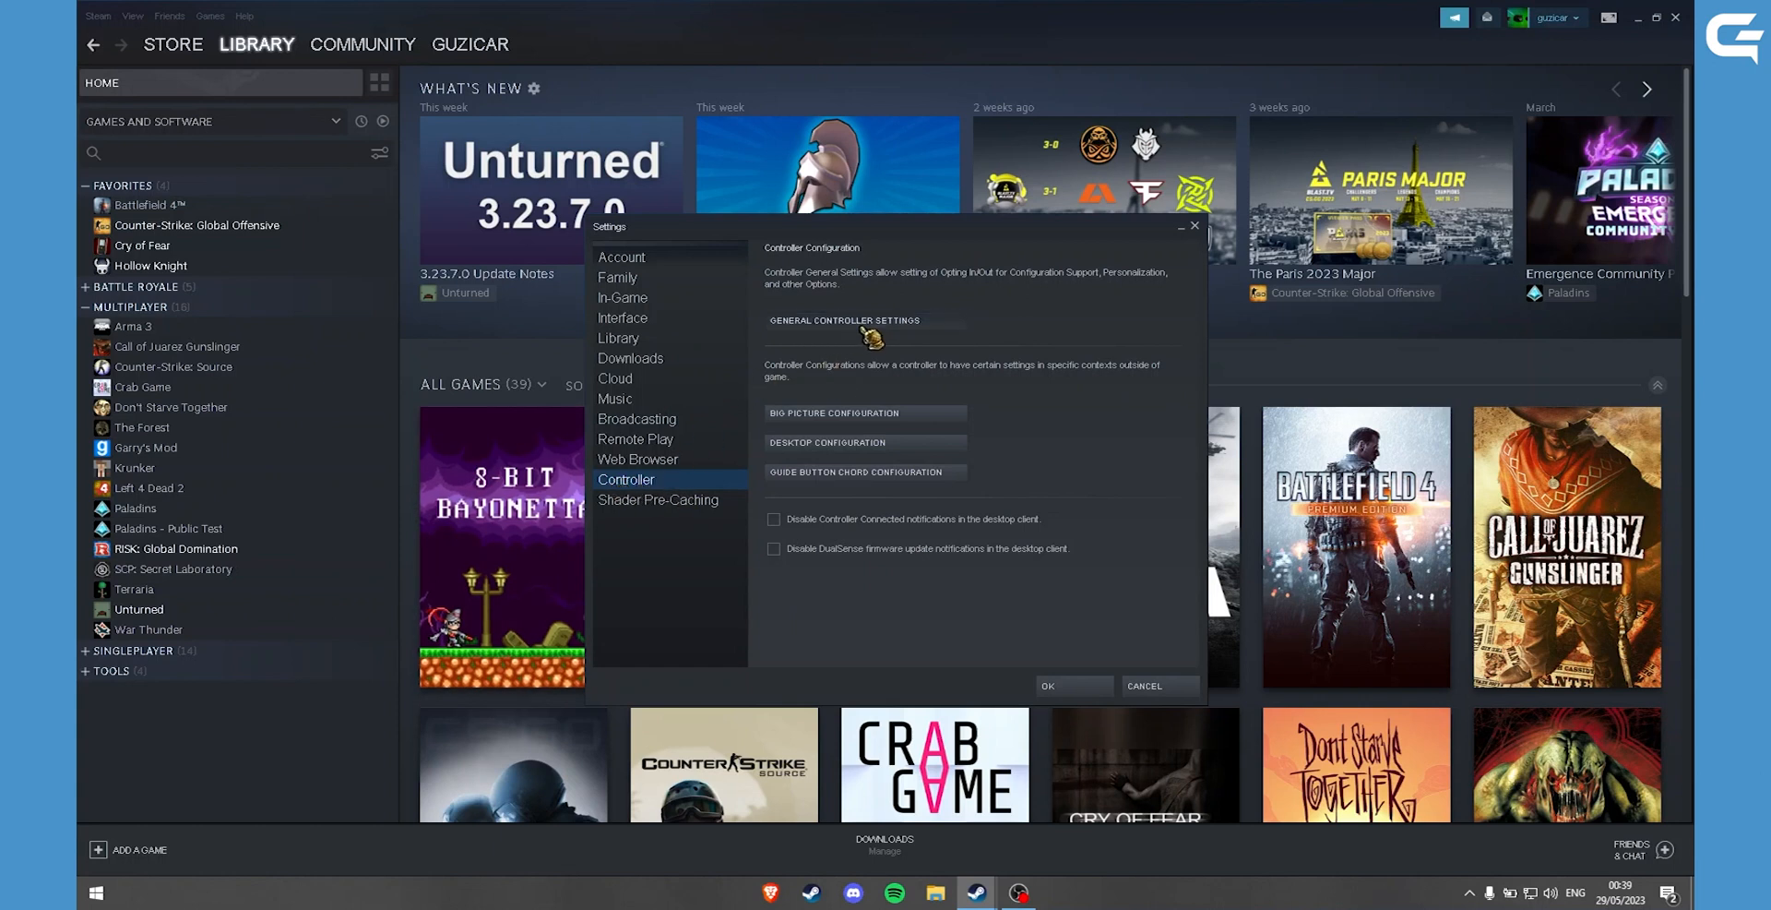
{"action": "mouse_move", "coordinate": [943, 524]}
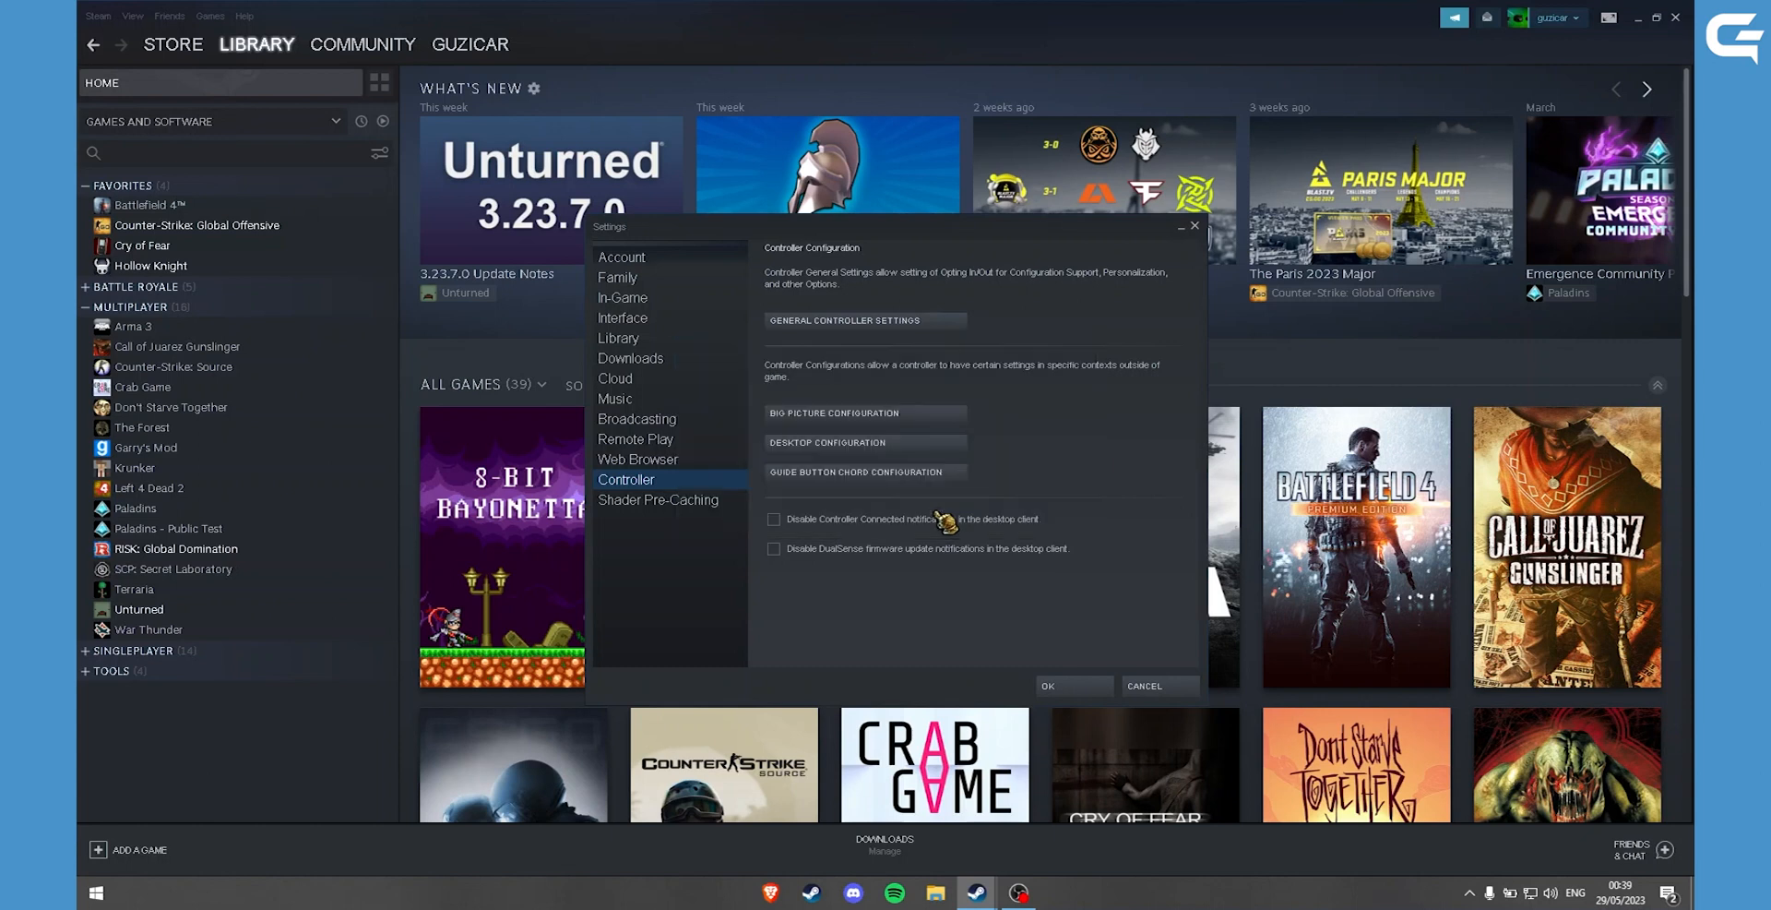
Search Windows for the Steam app to reach its file options.
{"action": "left_click", "coordinate": [864, 319]}
{"action": "type", "text": "steam"}
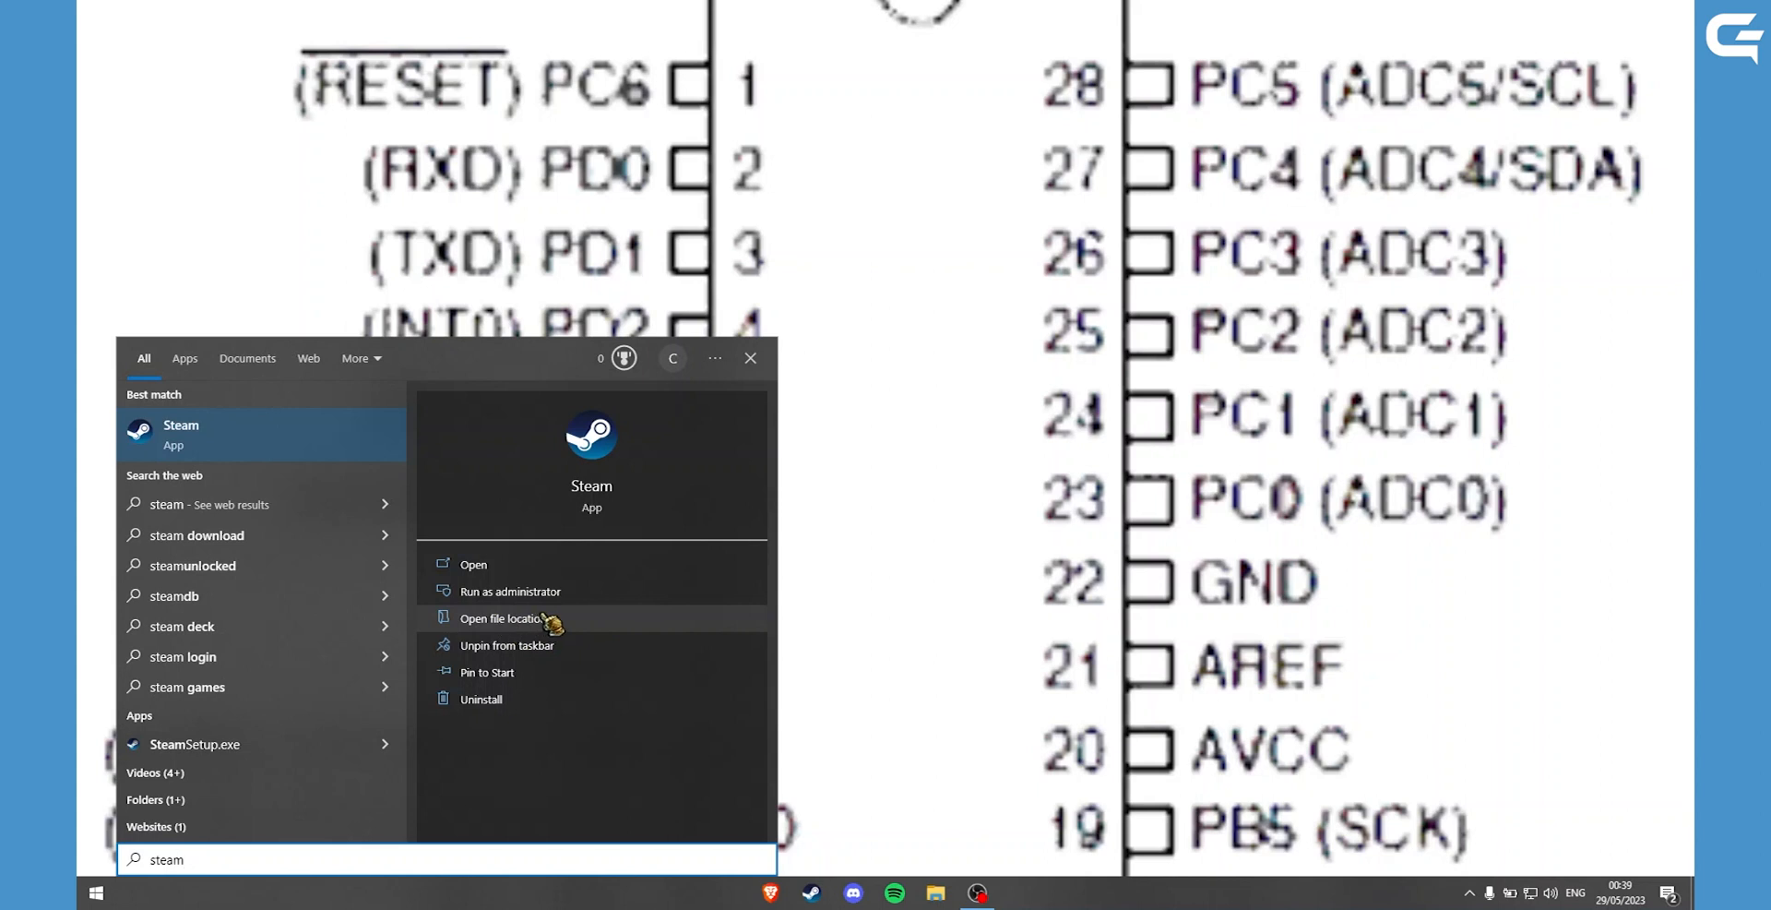
Open Steam's install folder, enter config, and bring up actions for config.vdf.
{"action": "left_click", "coordinate": [500, 618]}
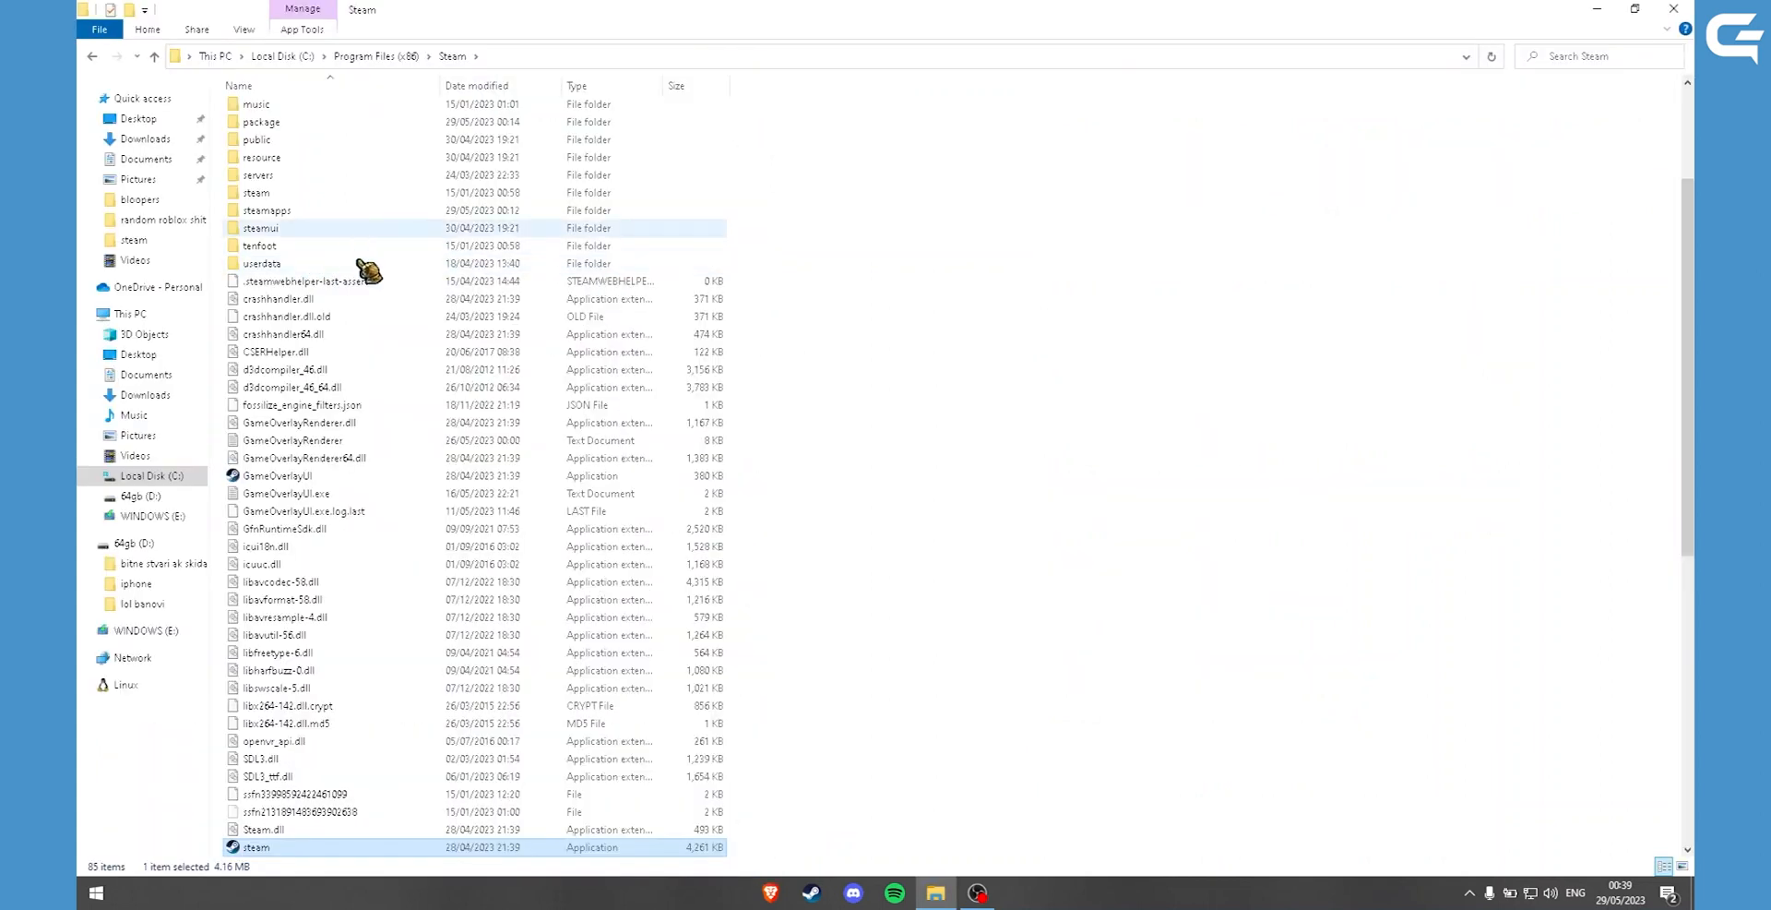
{"action": "scroll", "scroll_direction": "up", "scroll_amount": 3}
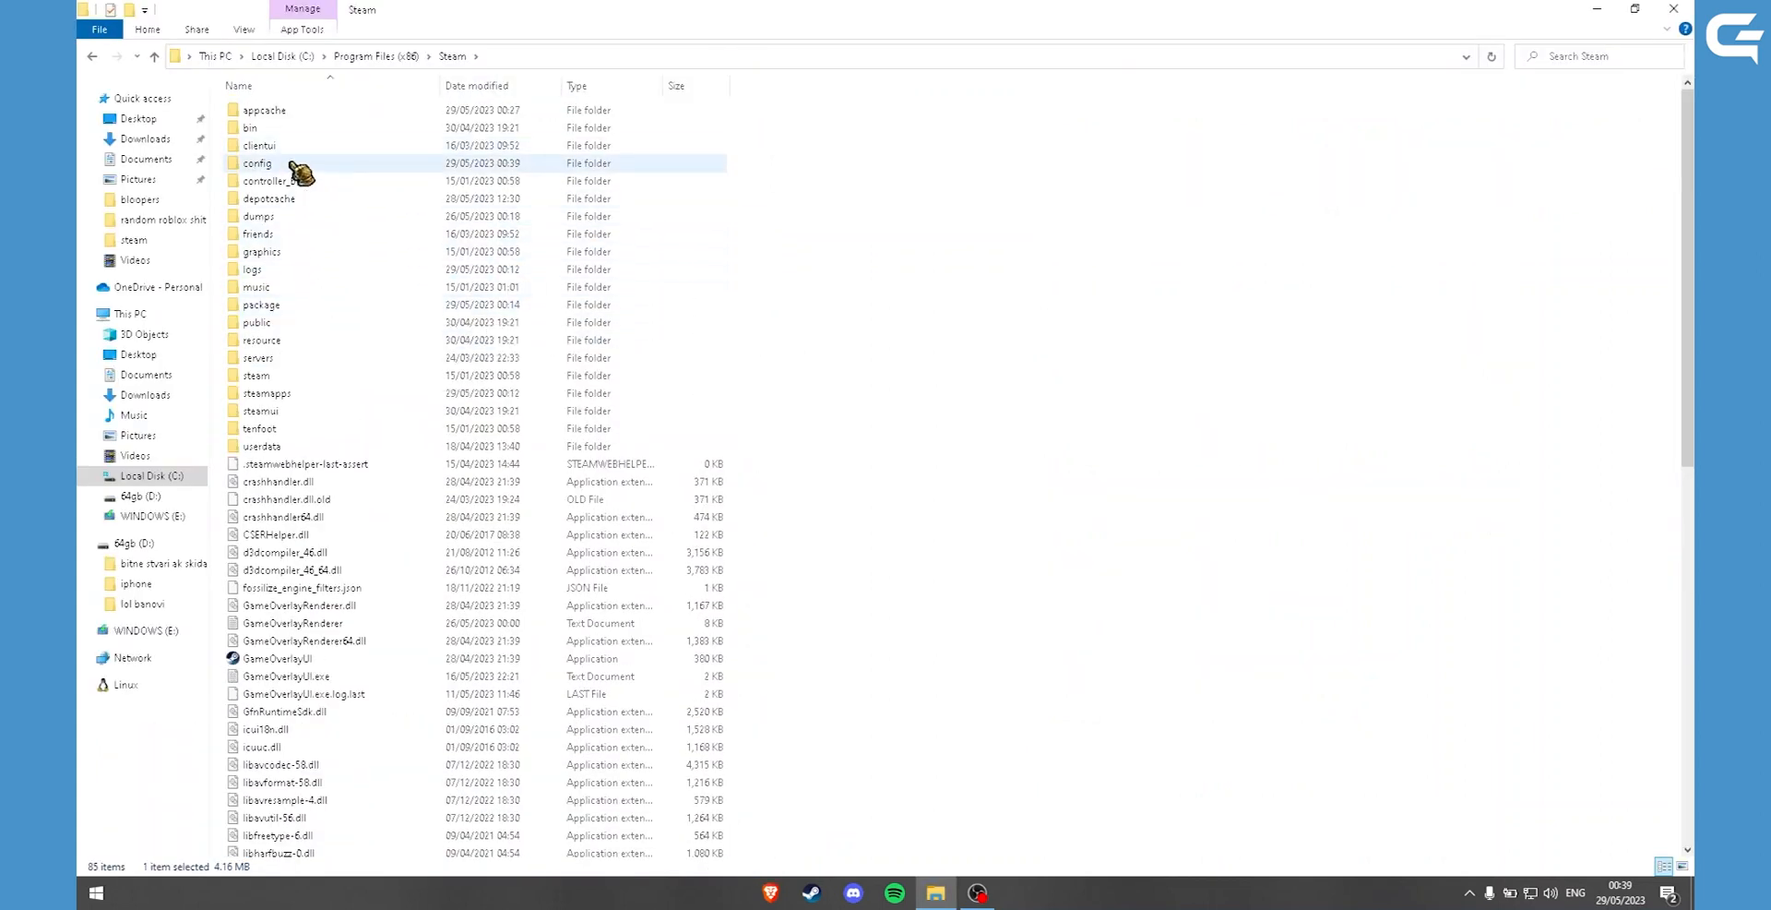
{"action": "double_click", "coordinate": [258, 163]}
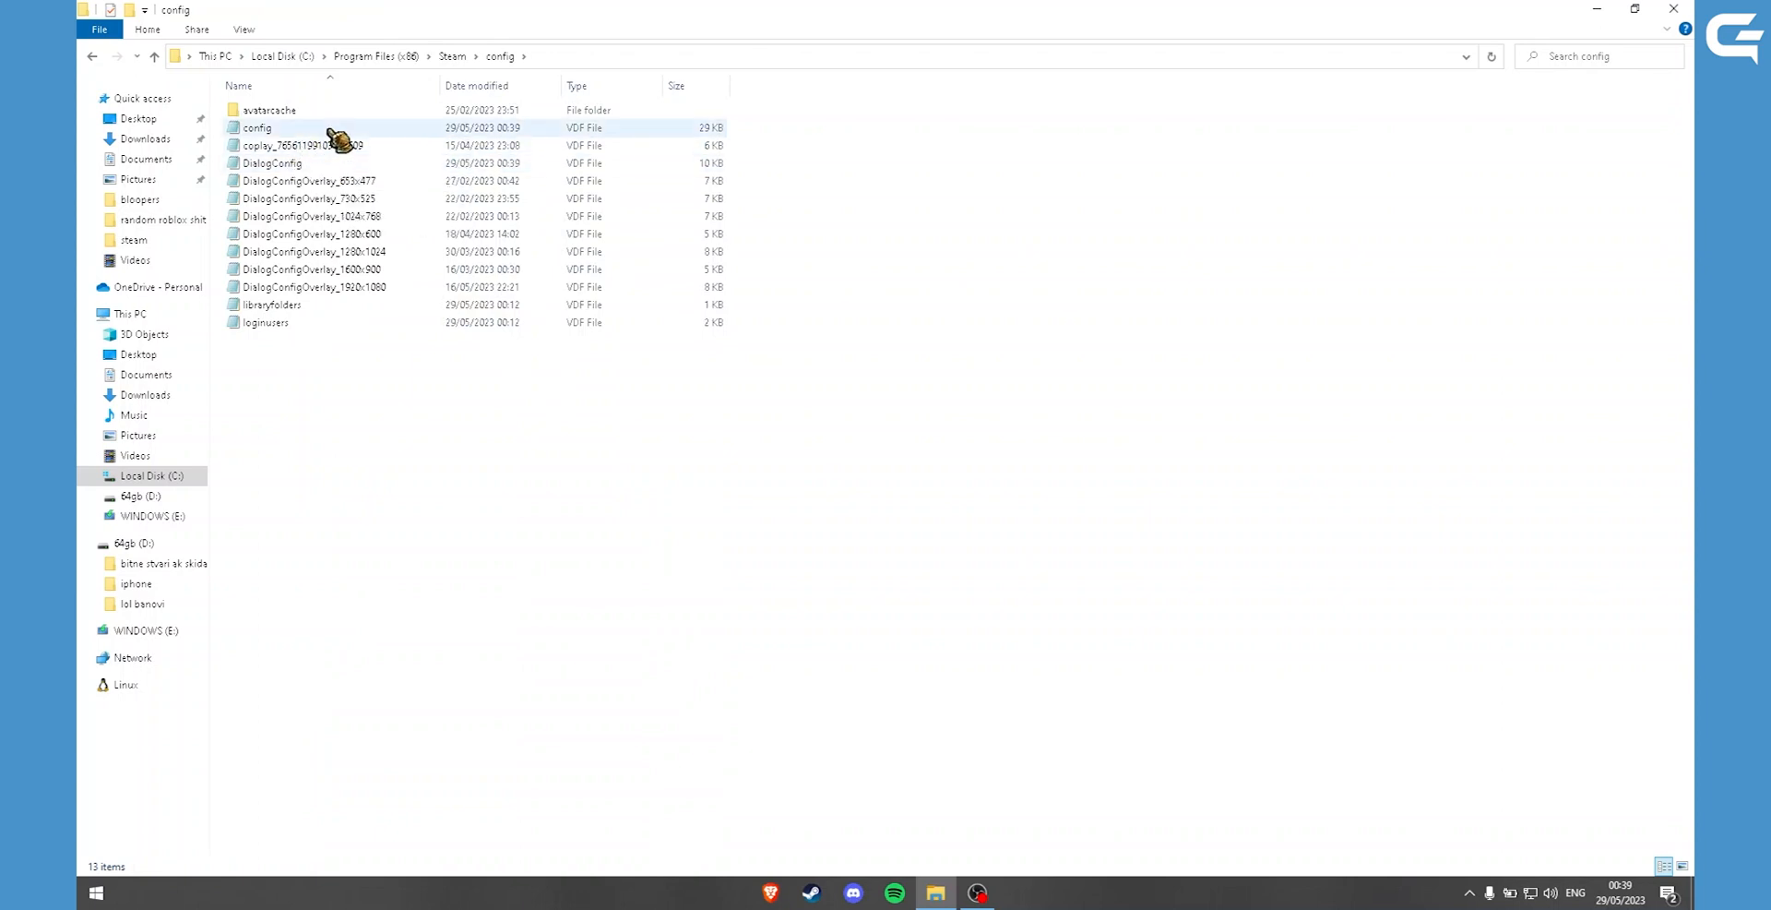
{"action": "right_click", "coordinate": [256, 128]}
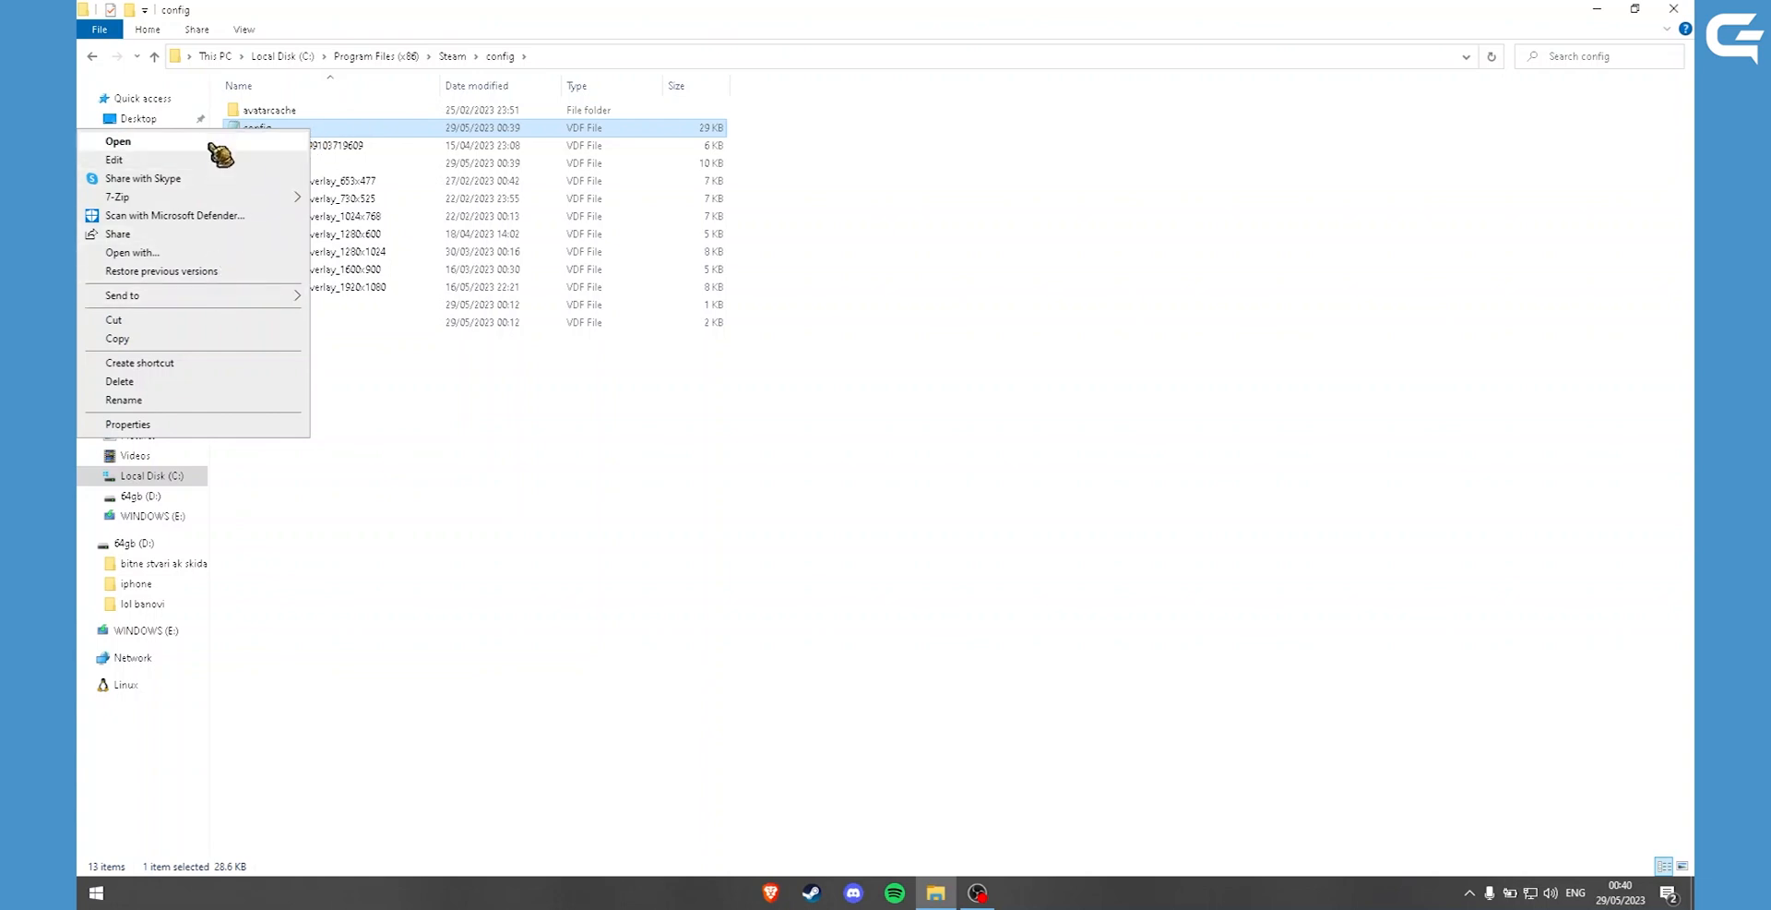
Open config.vdf in Notepad, find SDL and select the whole SDL_GamepadBind entry.
{"action": "left_click", "coordinate": [118, 140]}
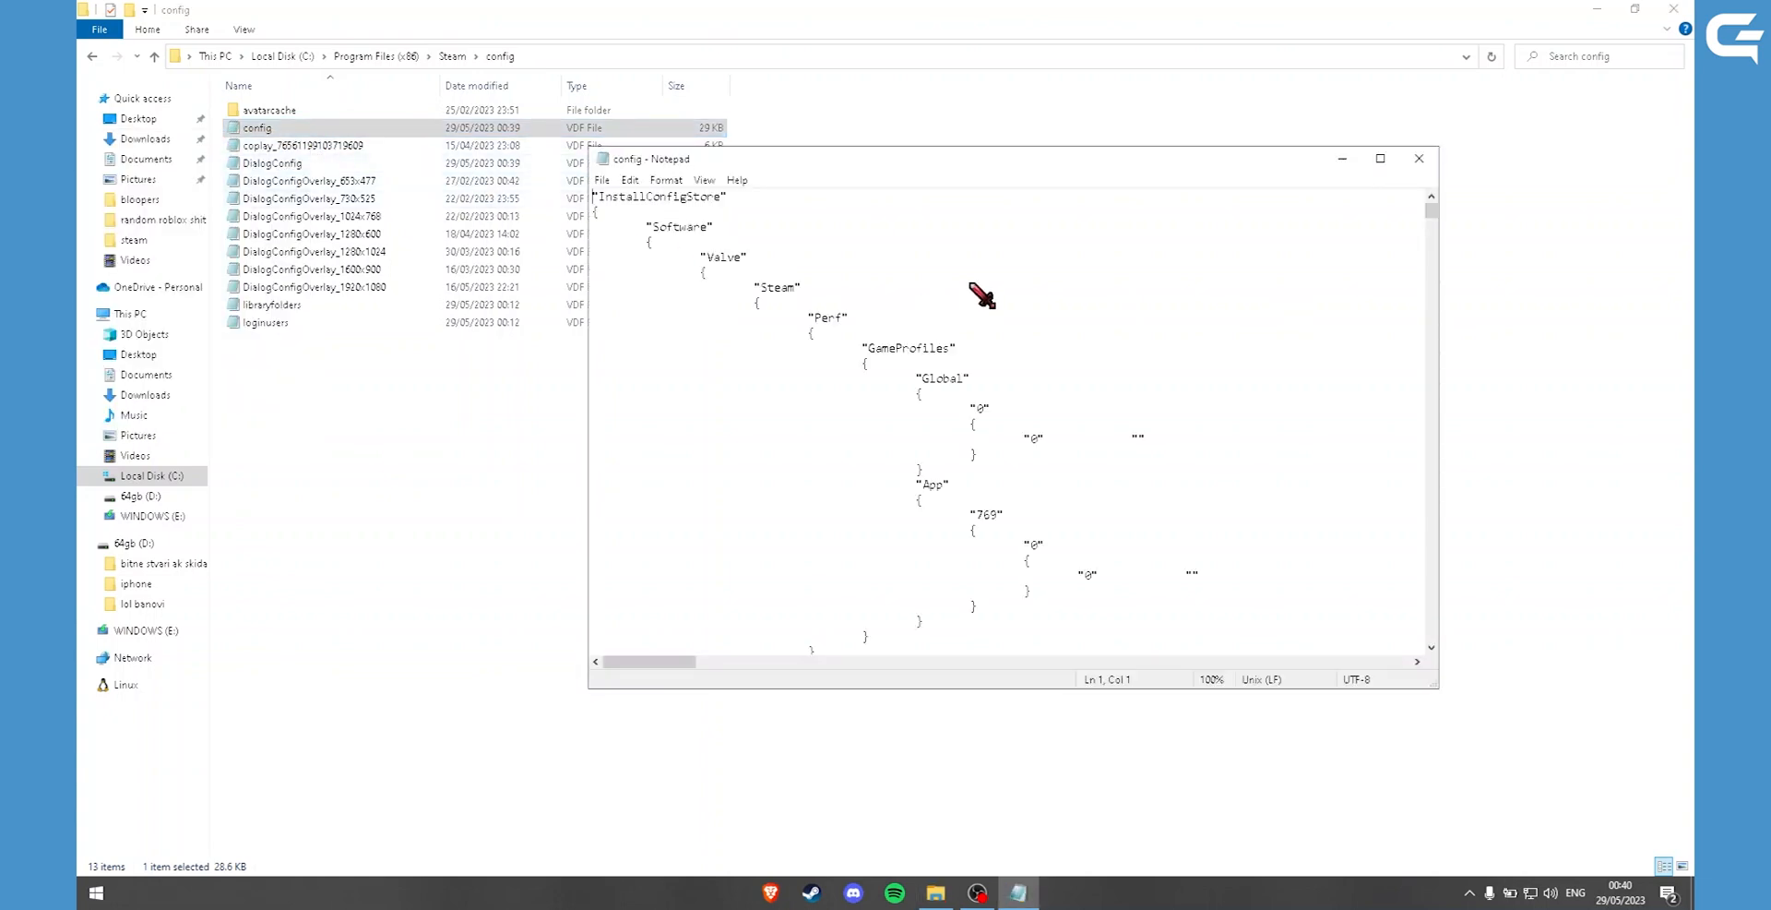
{"action": "key", "text": "Ctrl+f"}
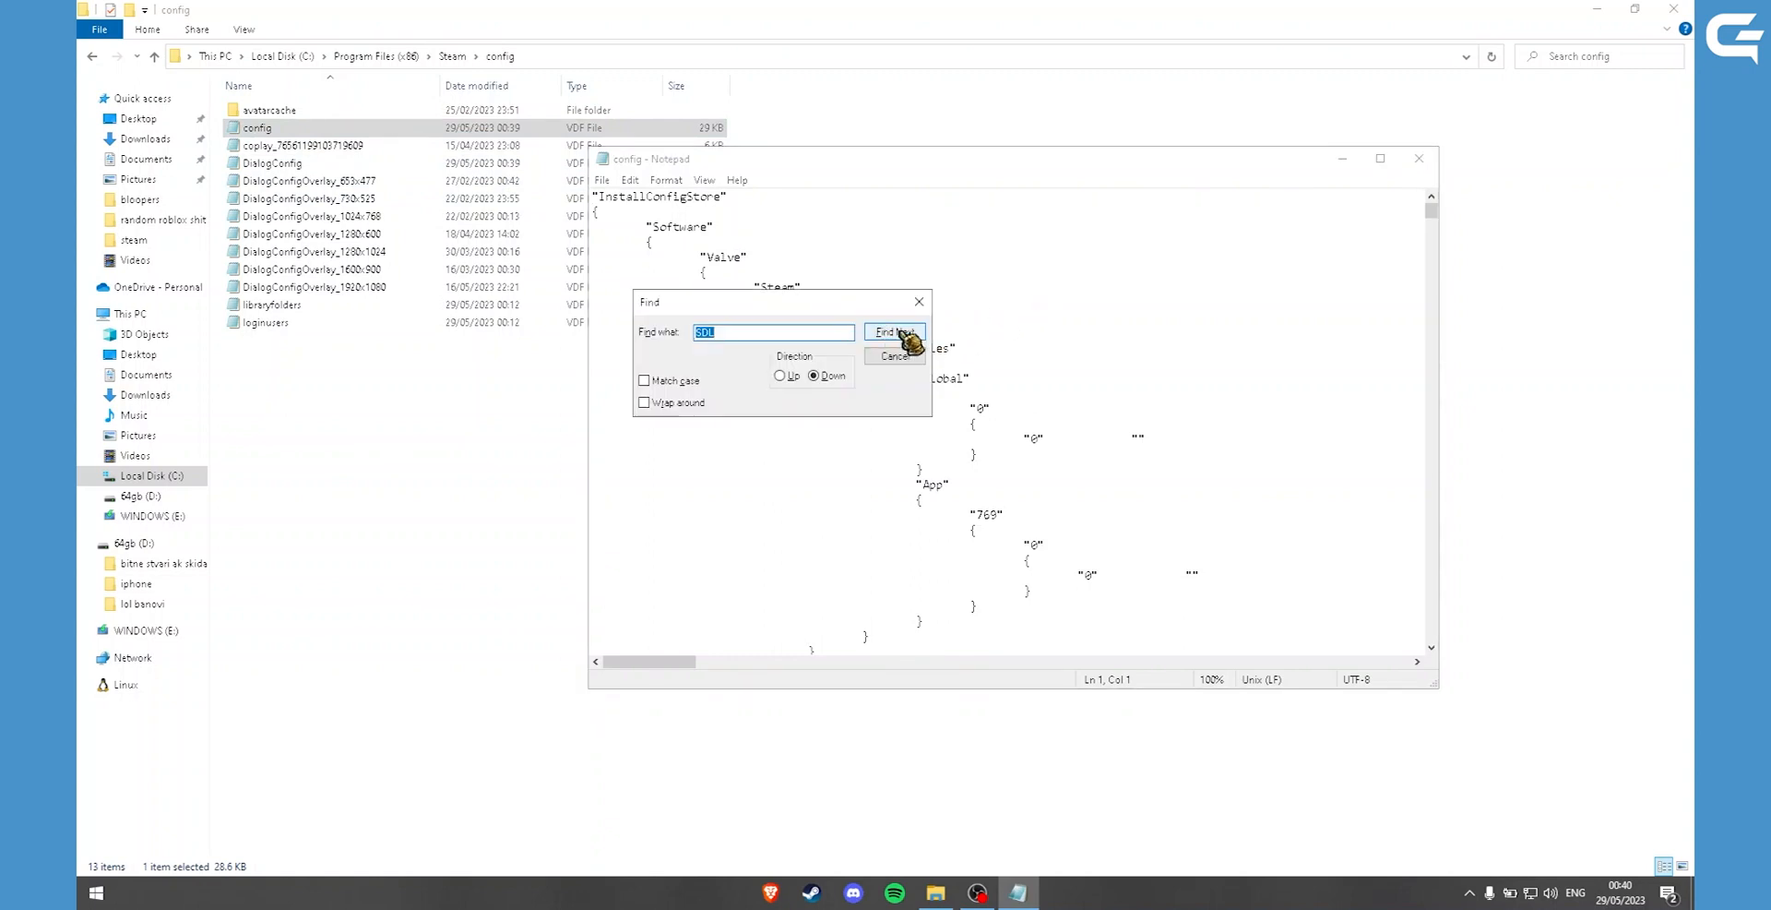
{"action": "left_click", "coordinate": [893, 332]}
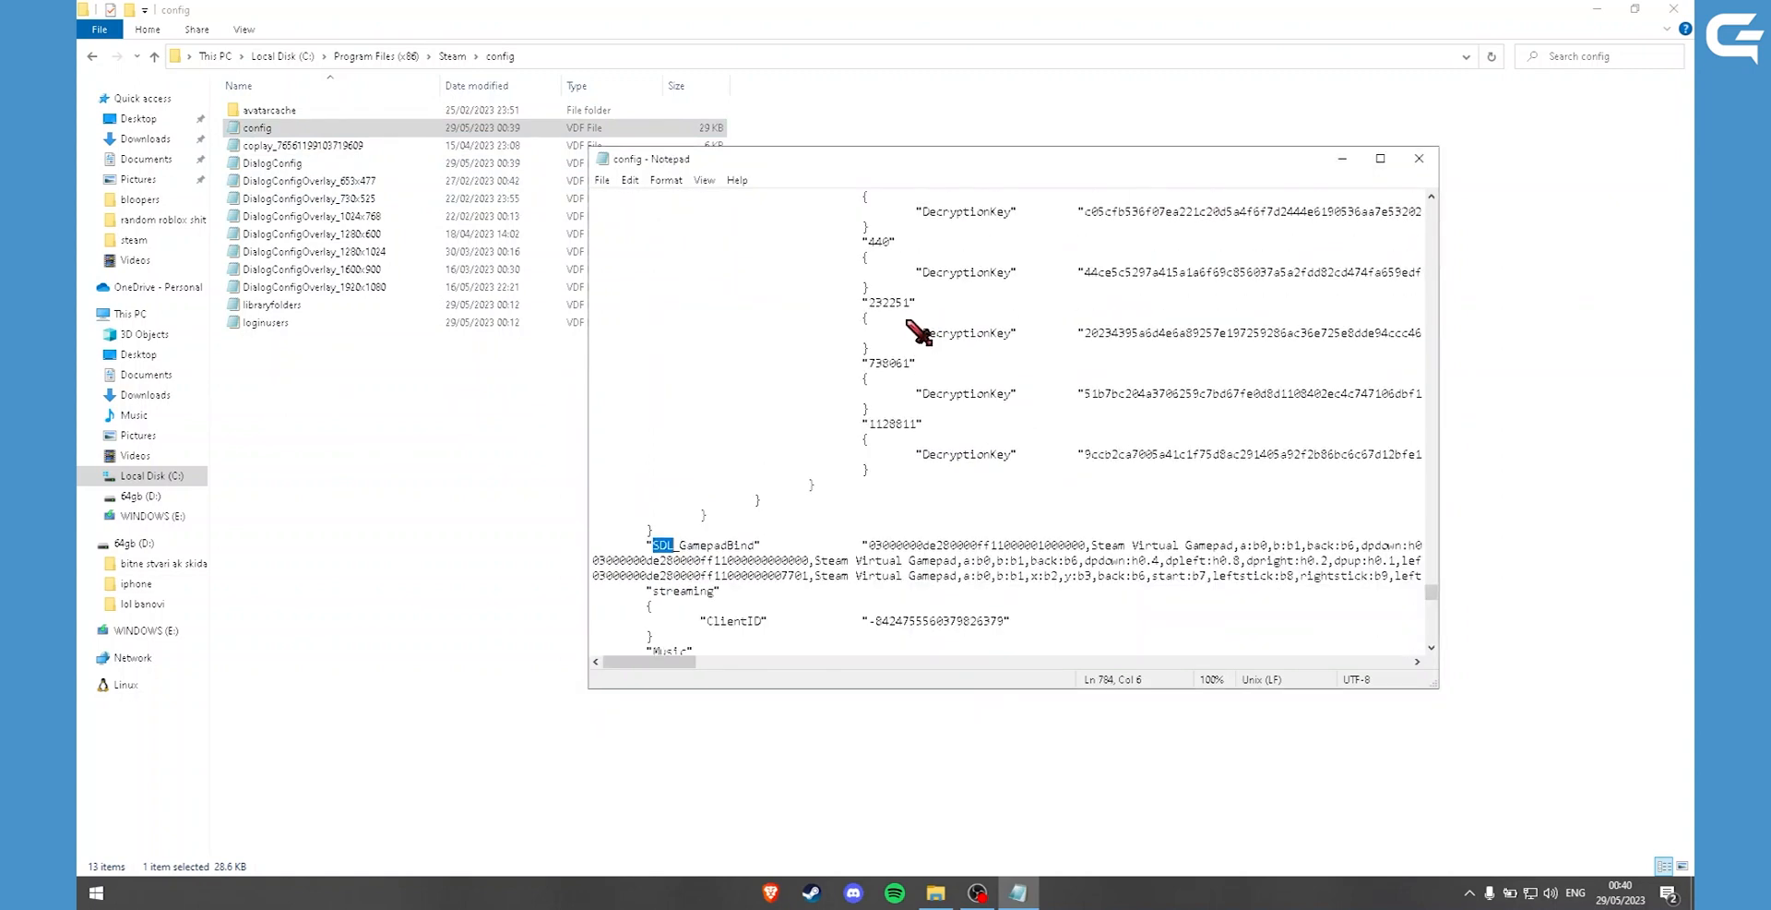
{"action": "scroll", "scroll_direction": "down", "scroll_amount": 3}
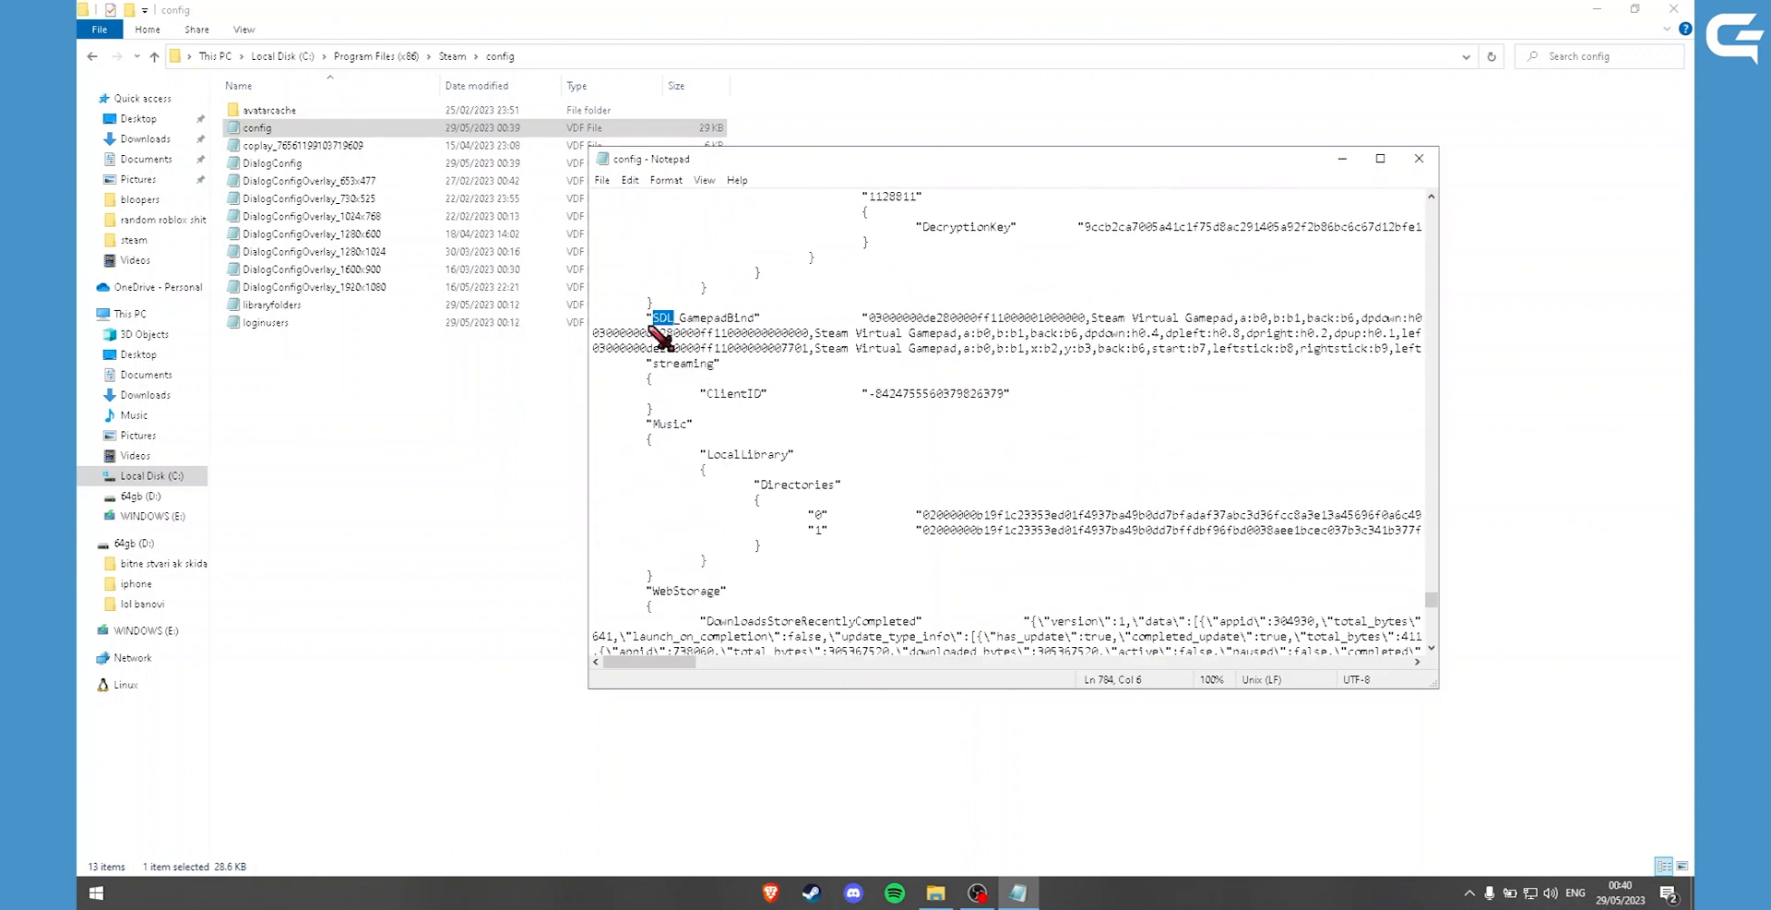
{"action": "left_click_drag", "start_coordinate": [648, 316], "coordinate": [733, 364]}
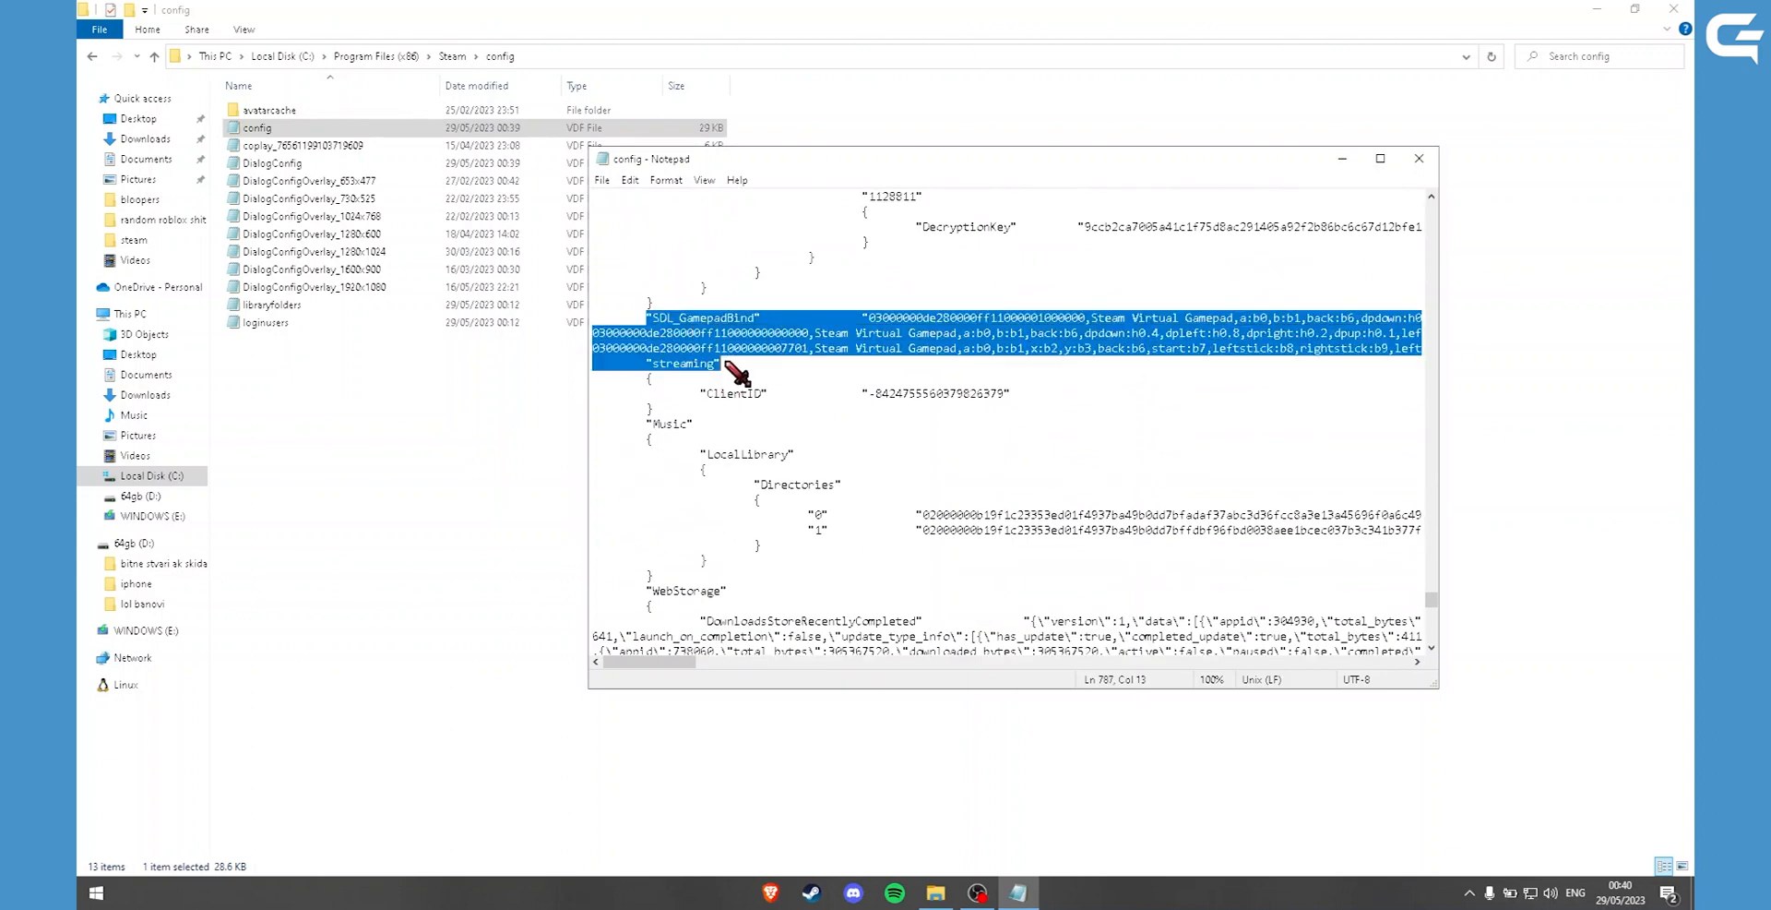
{"action": "mouse_move", "coordinate": [703, 384]}
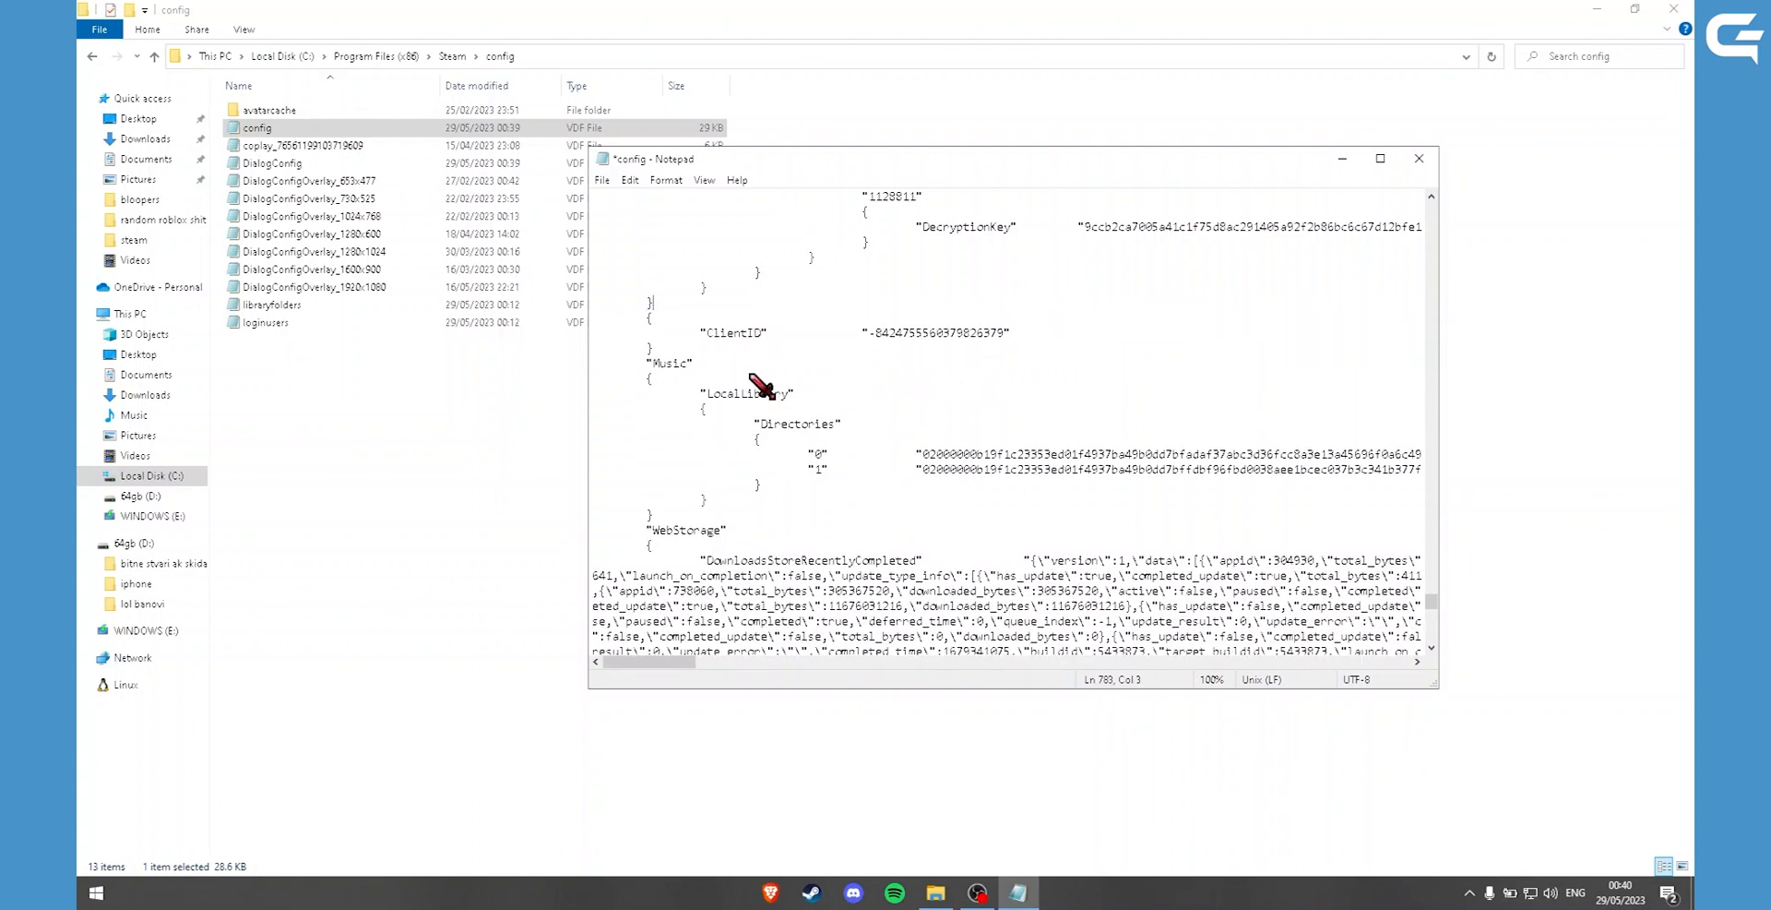
{"action": "mouse_move", "coordinate": [819, 384]}
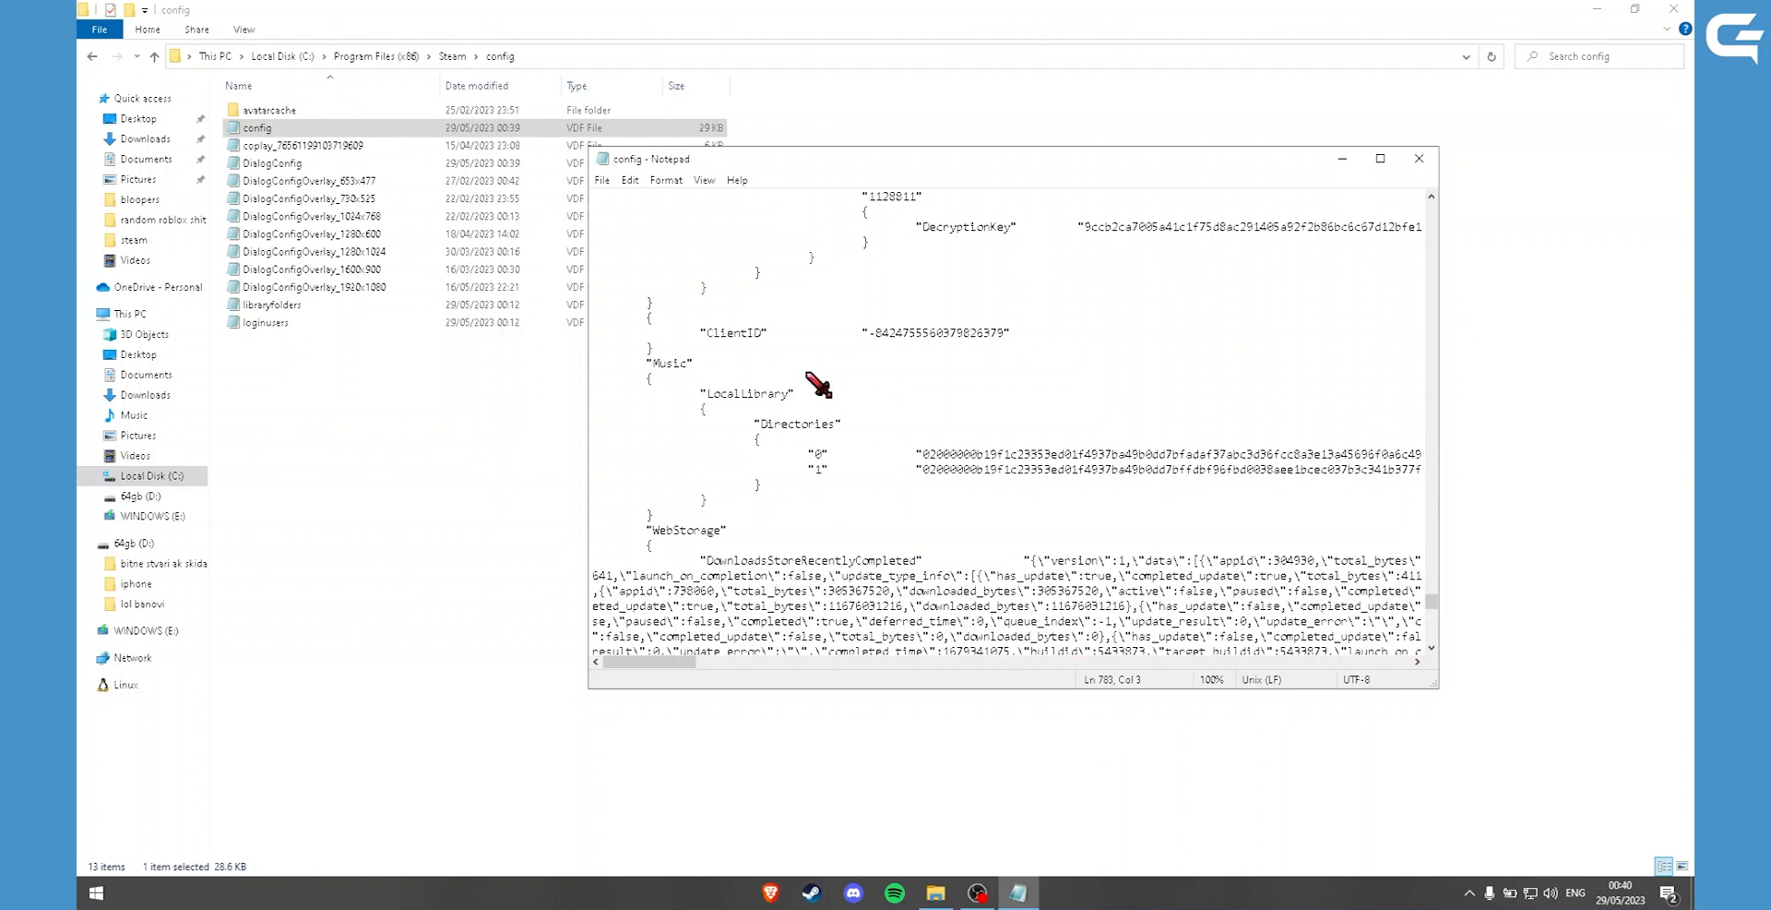
Close Notepad and switch back to the Steam client.
{"action": "left_click", "coordinate": [1417, 158]}
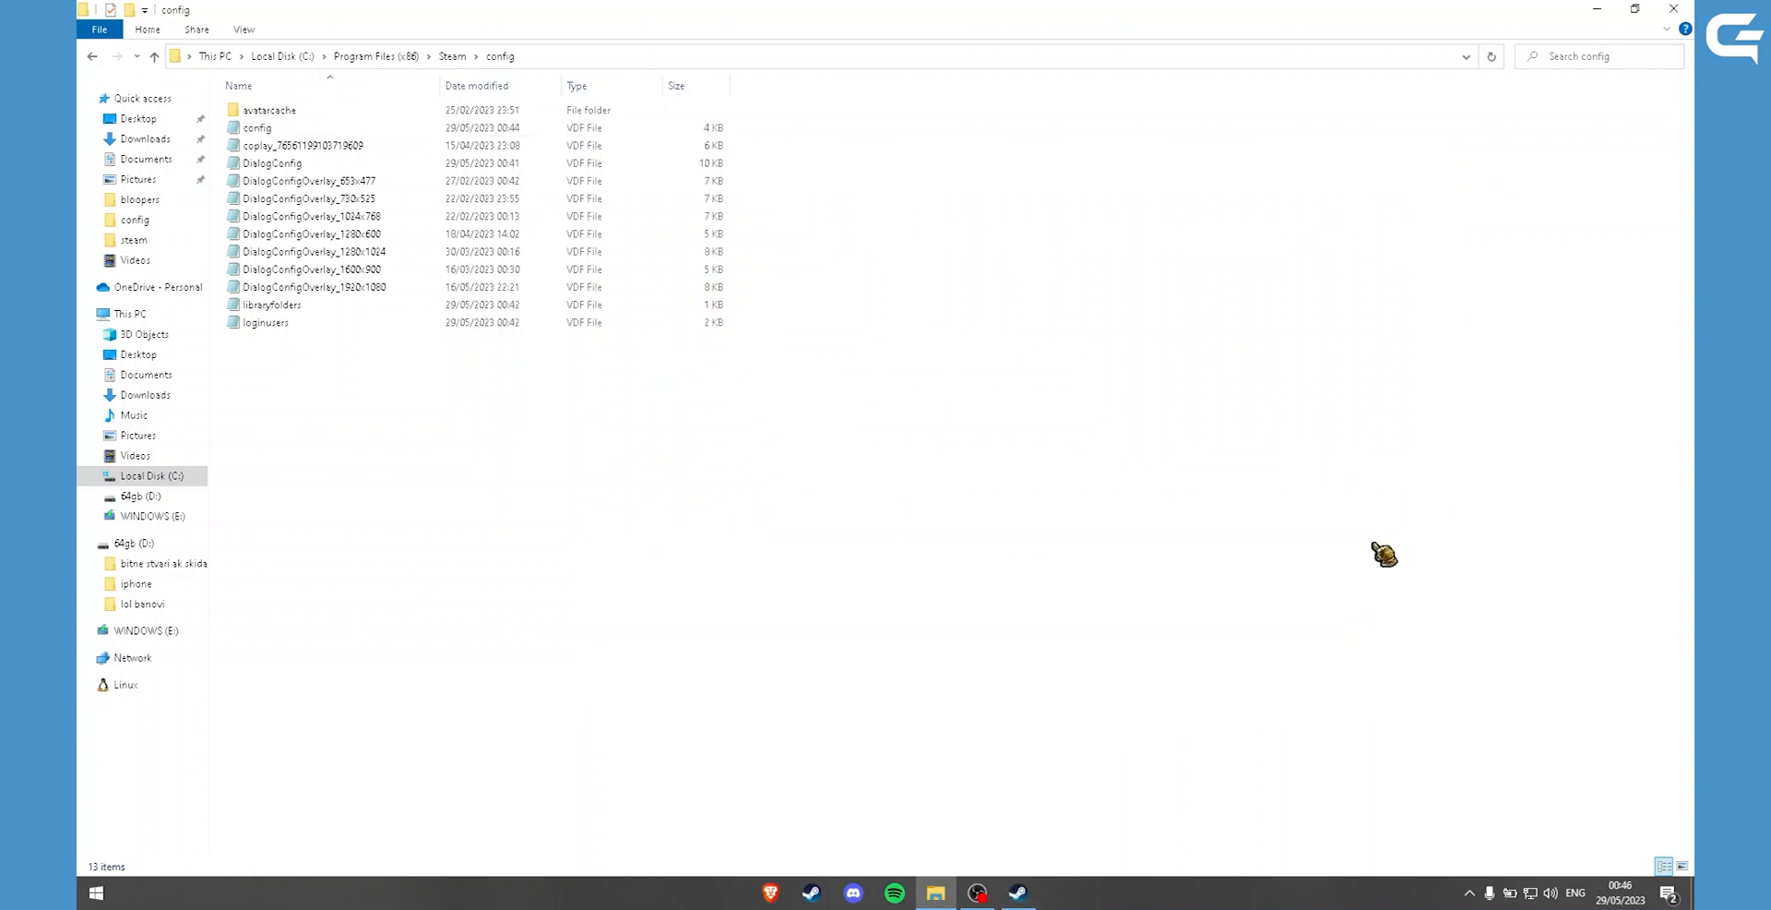
{"action": "left_click", "coordinate": [1014, 893]}
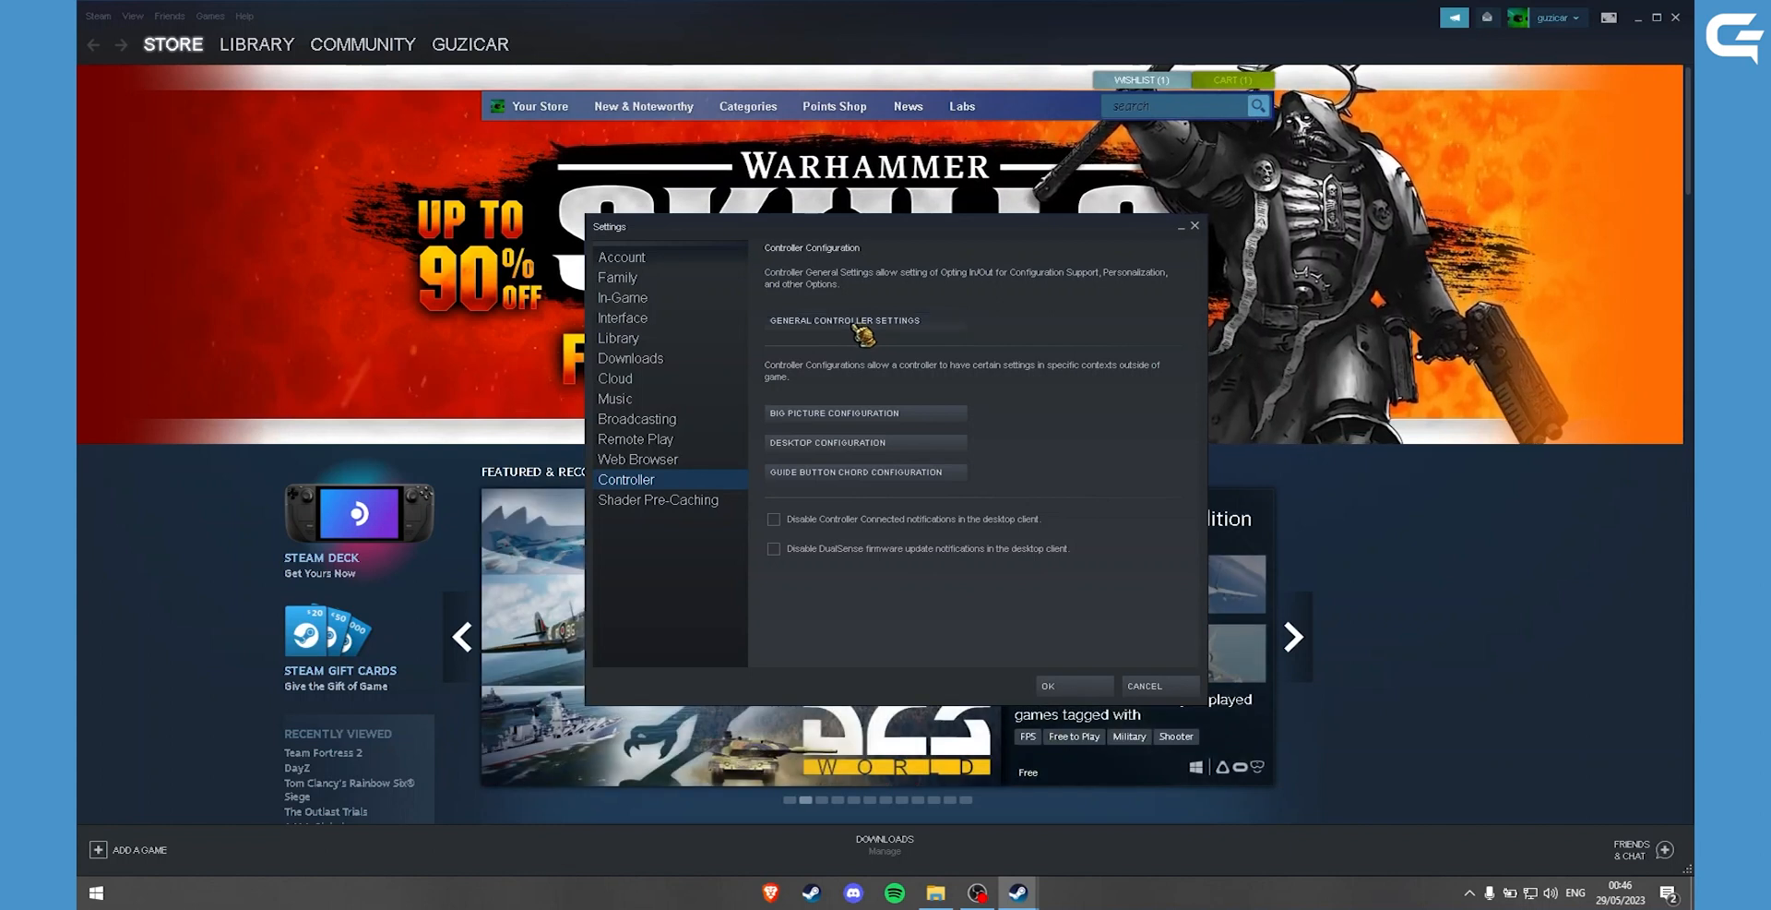
Open General Controller Settings showing the configuration support checkboxes.
{"action": "left_click", "coordinate": [843, 319]}
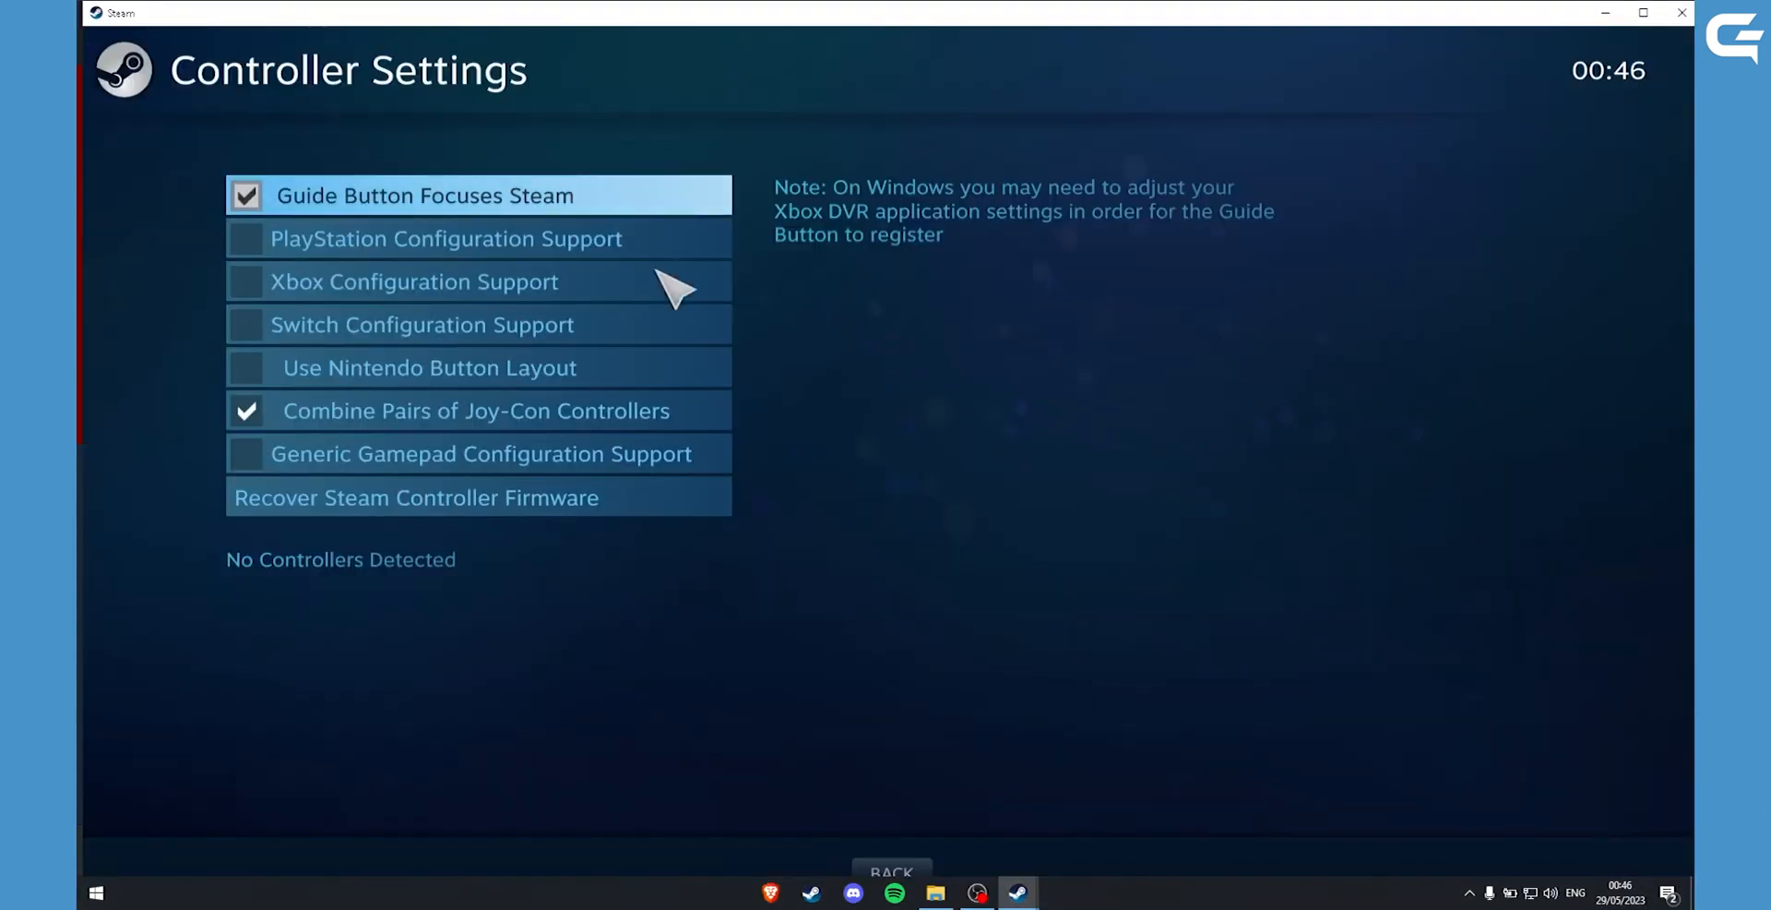
{"action": "mouse_move", "coordinate": [350, 249]}
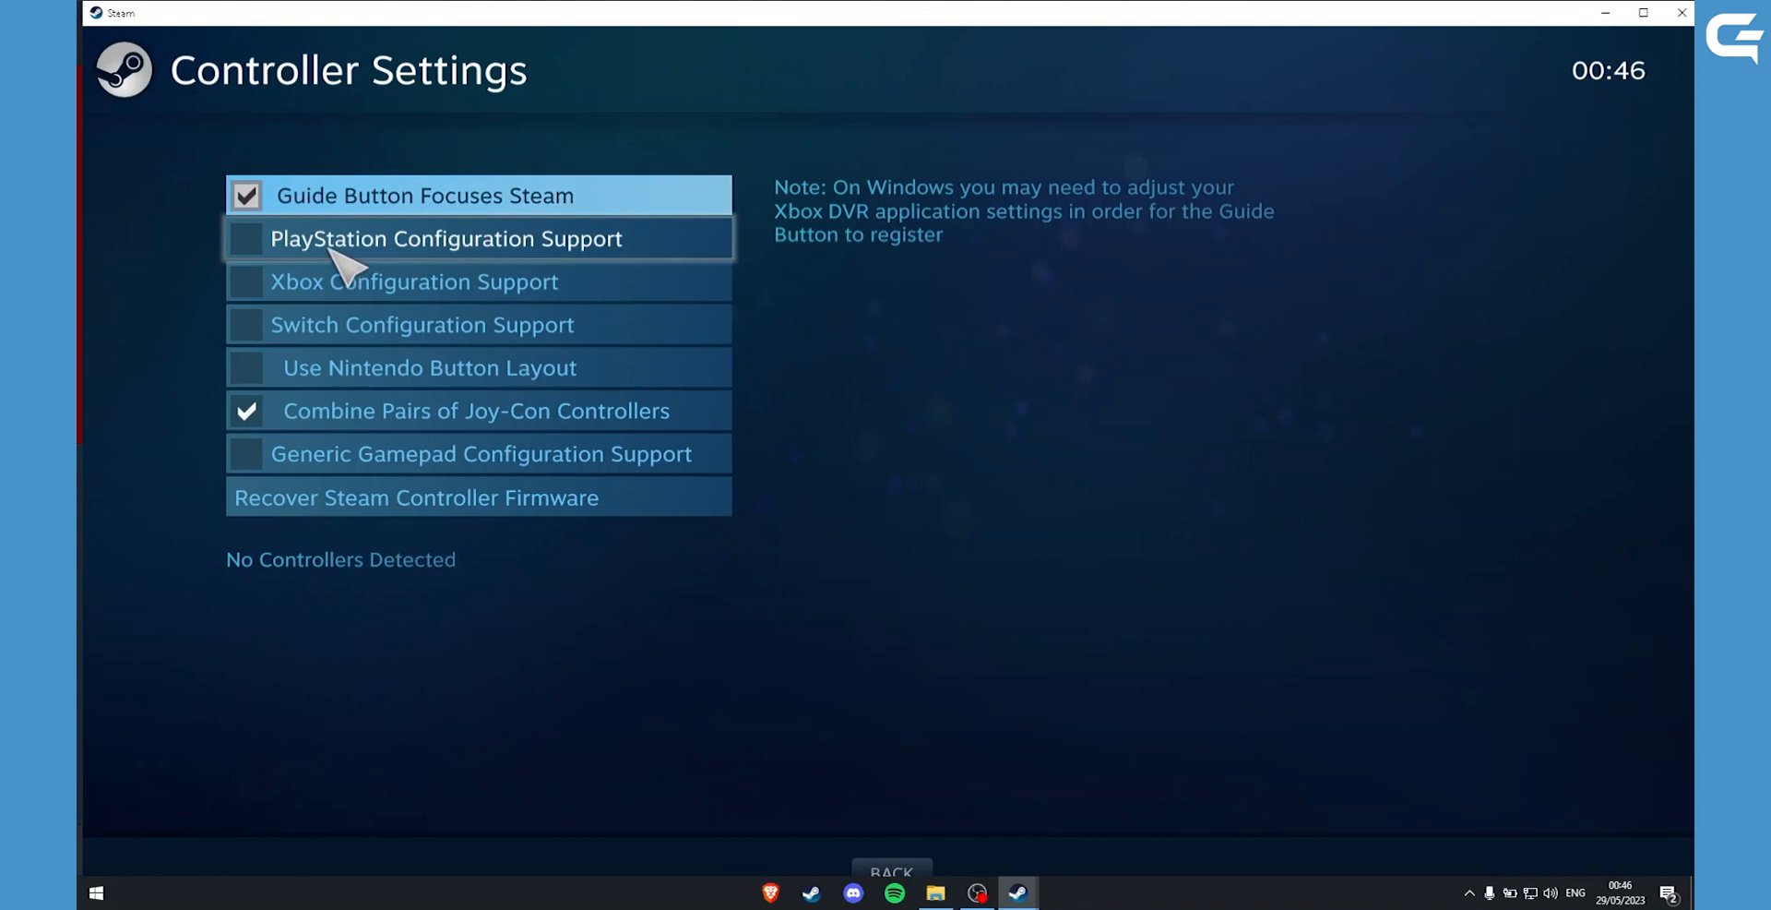
{"action": "mouse_move", "coordinate": [360, 289]}
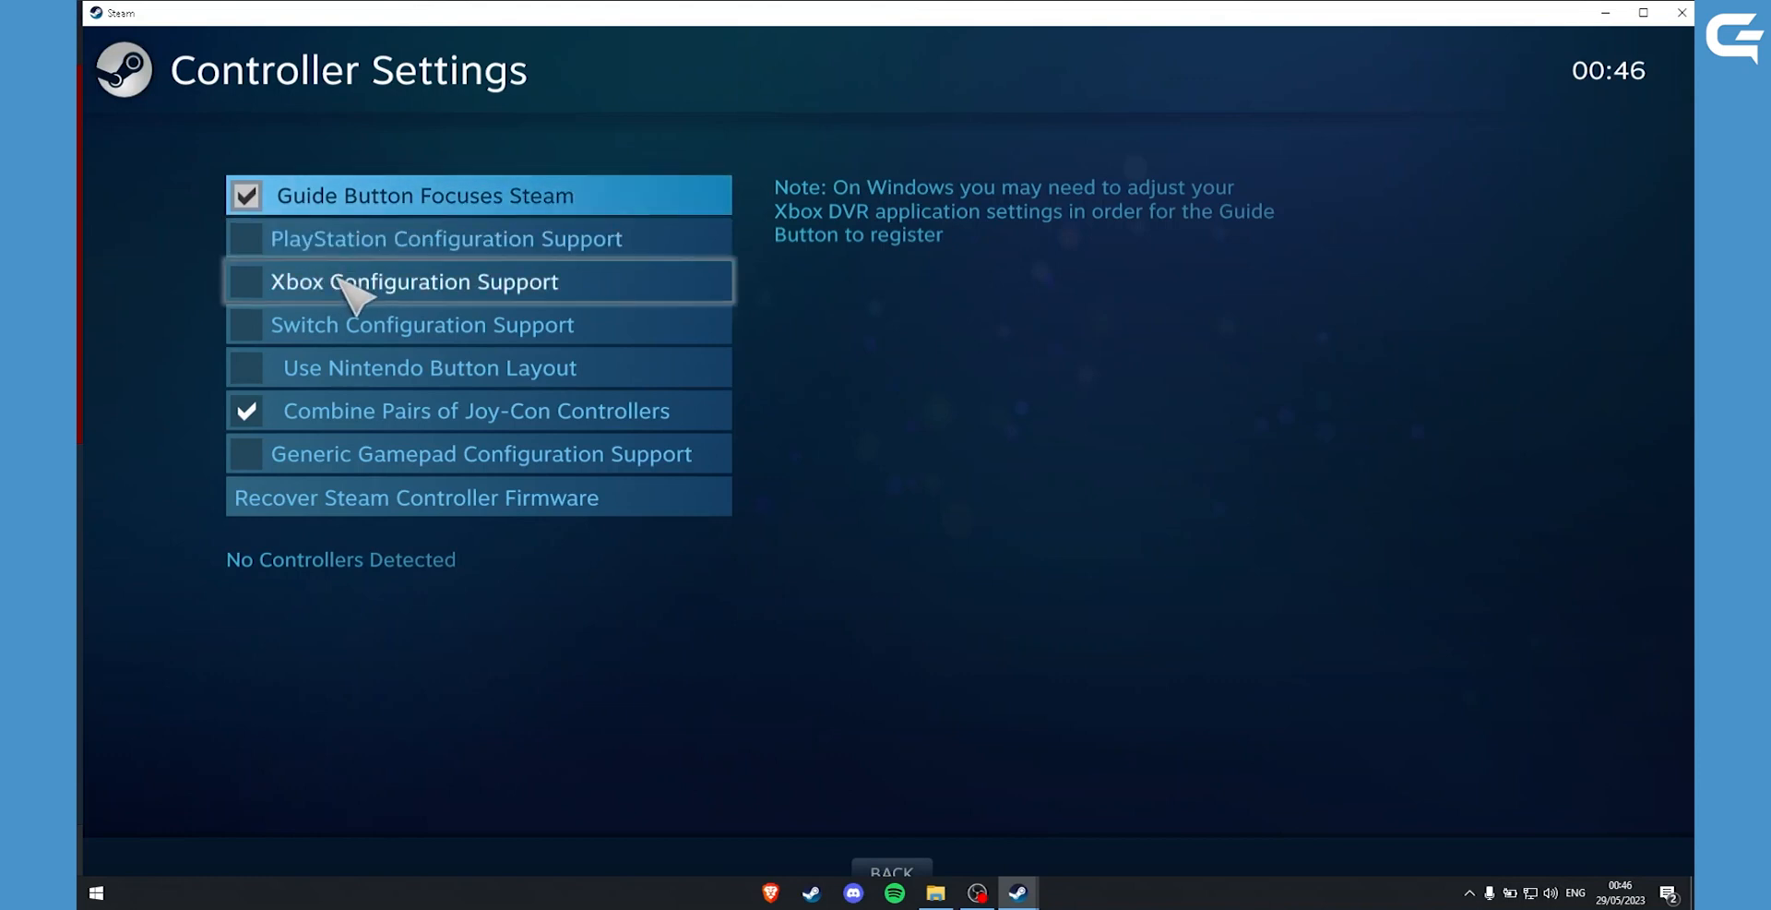
{"action": "mouse_move", "coordinate": [260, 239]}
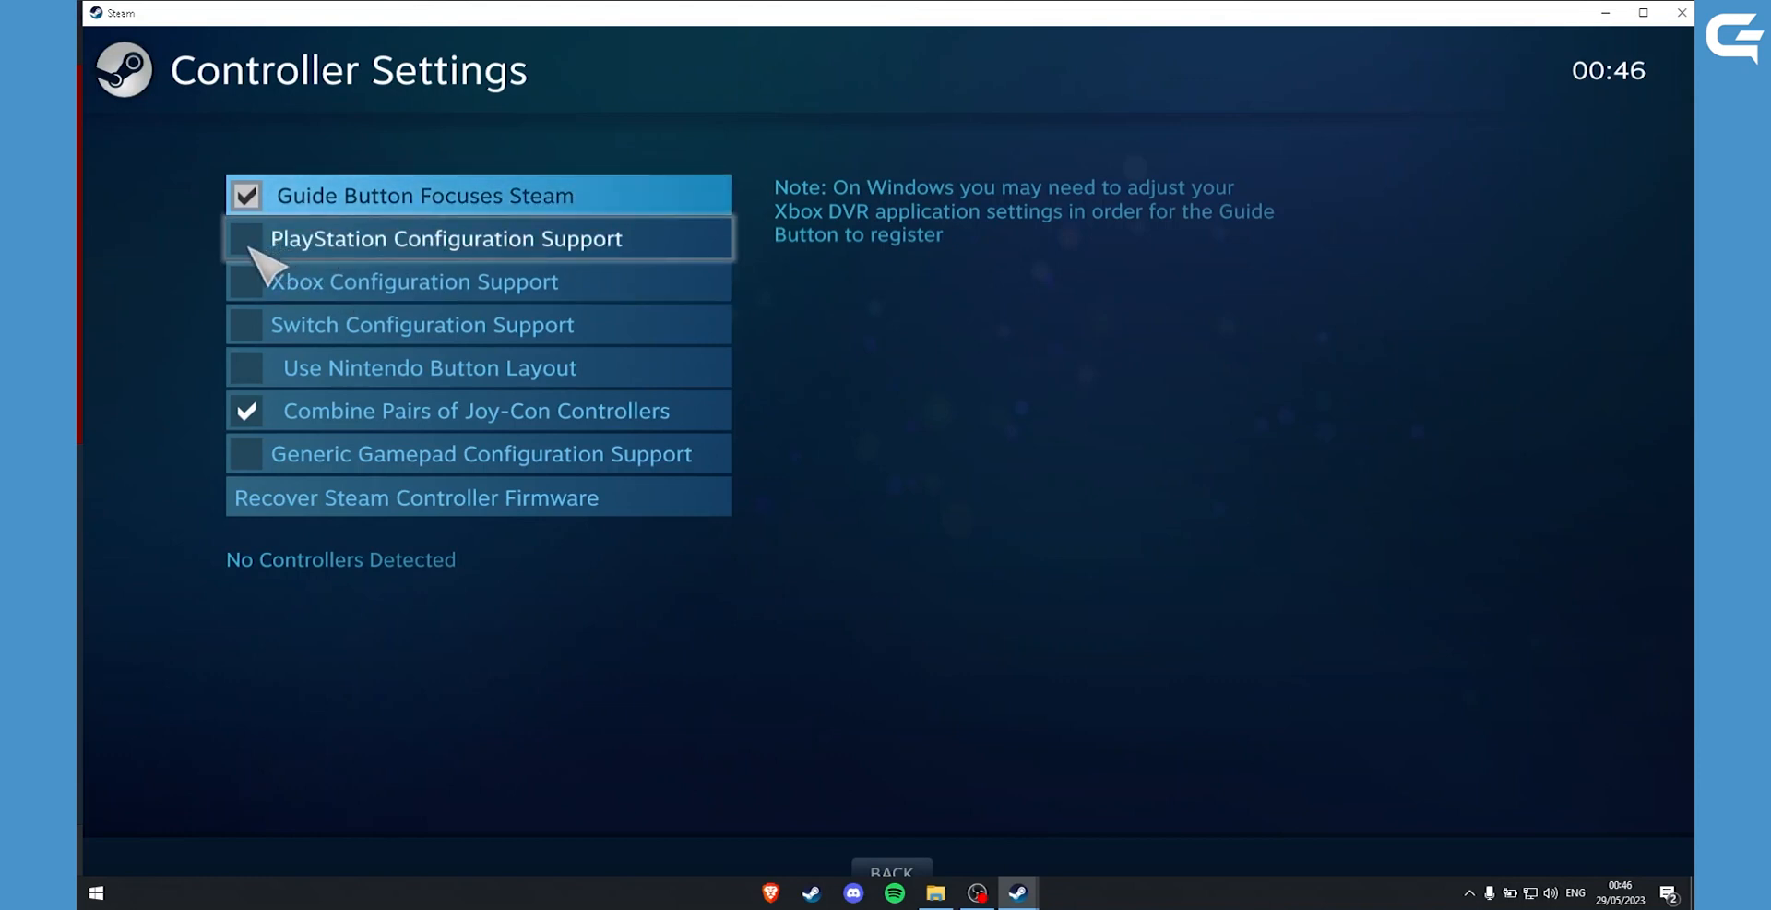
{"action": "mouse_move", "coordinate": [398, 635]}
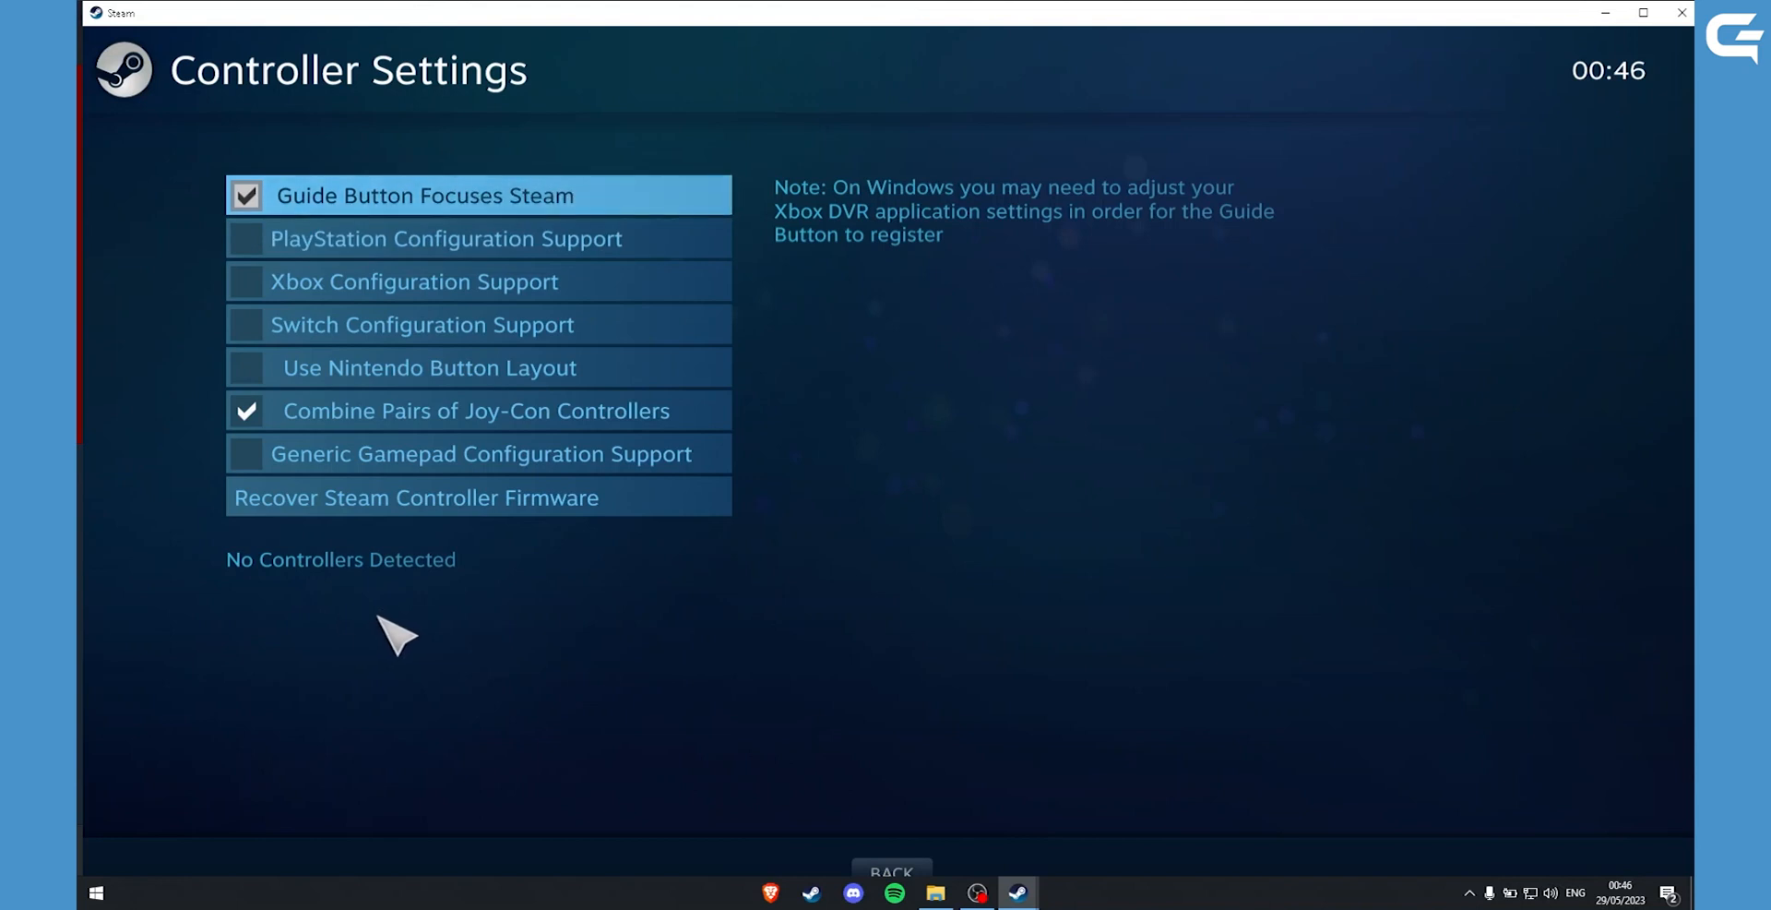
{"action": "mouse_move", "coordinate": [328, 617]}
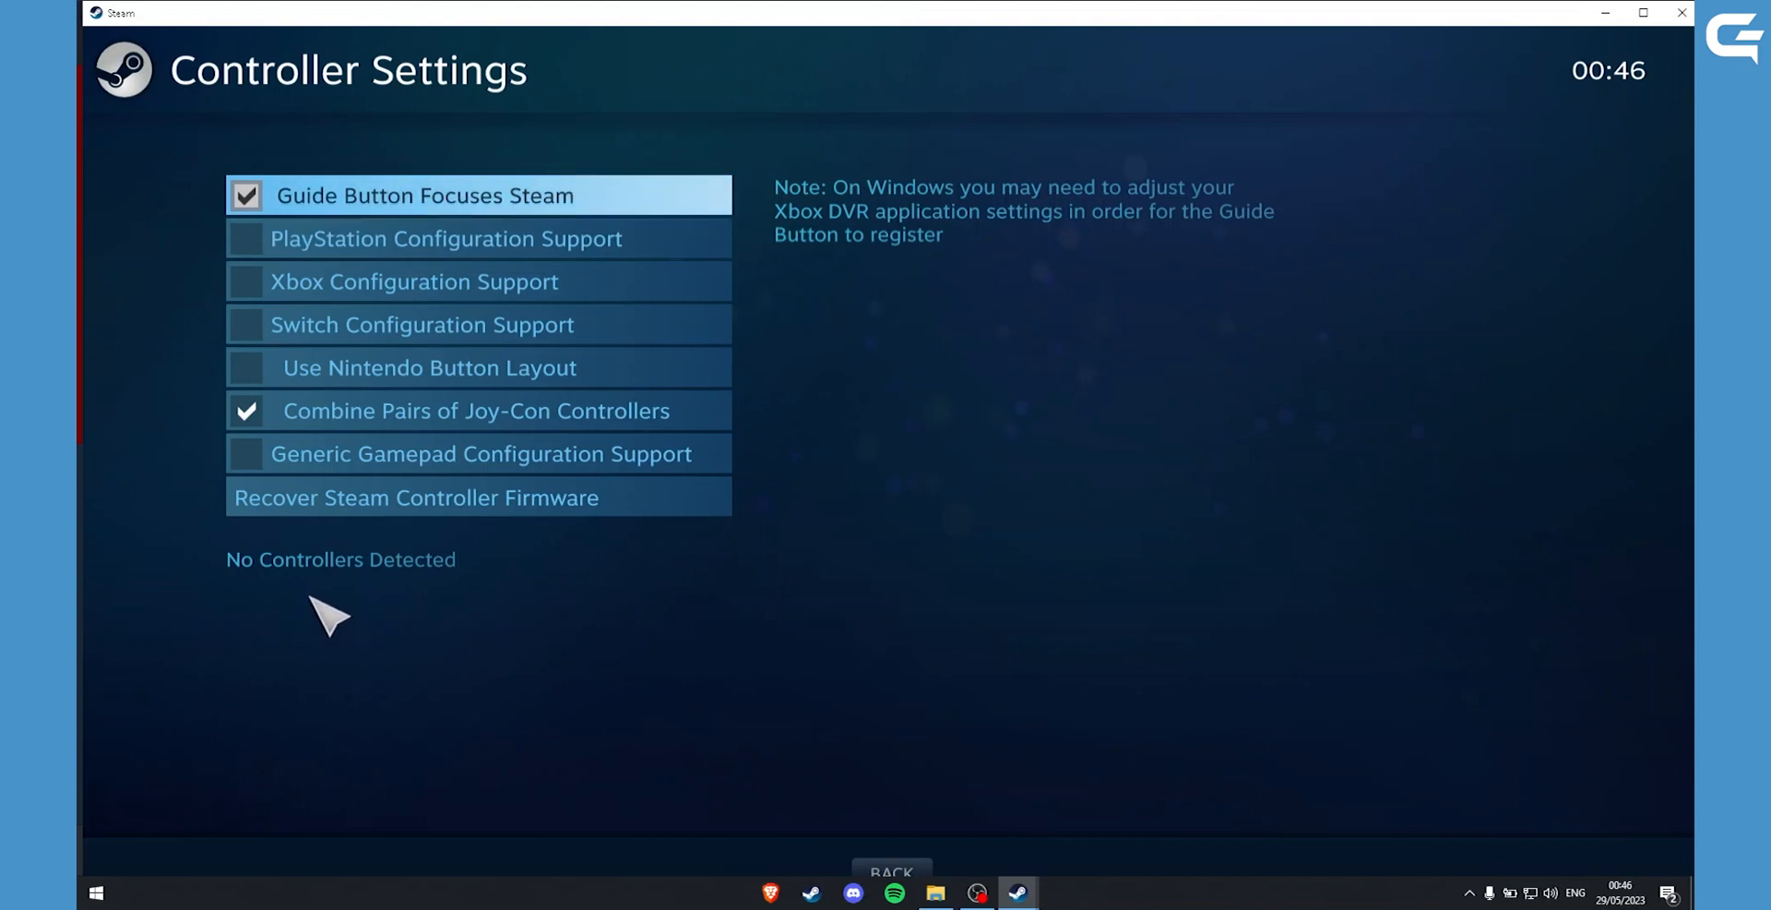